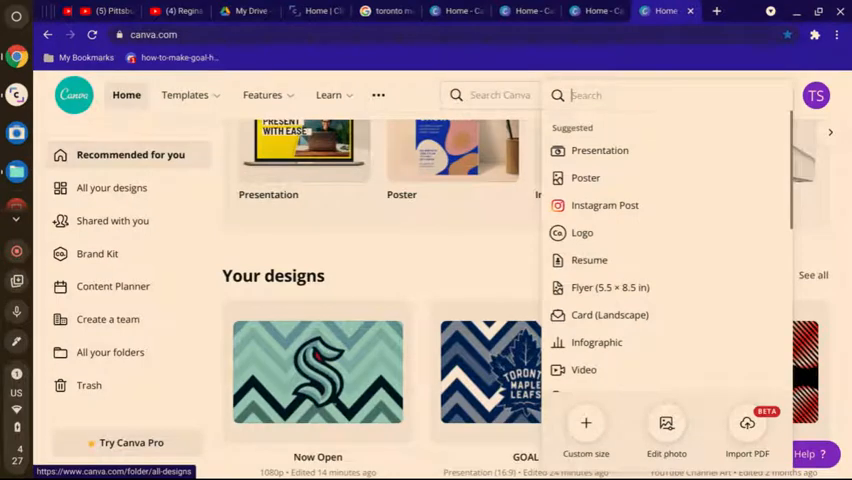
# Step: Create a new blank Presentation design from the Canva home search suggestions
pyautogui.click(586, 425)
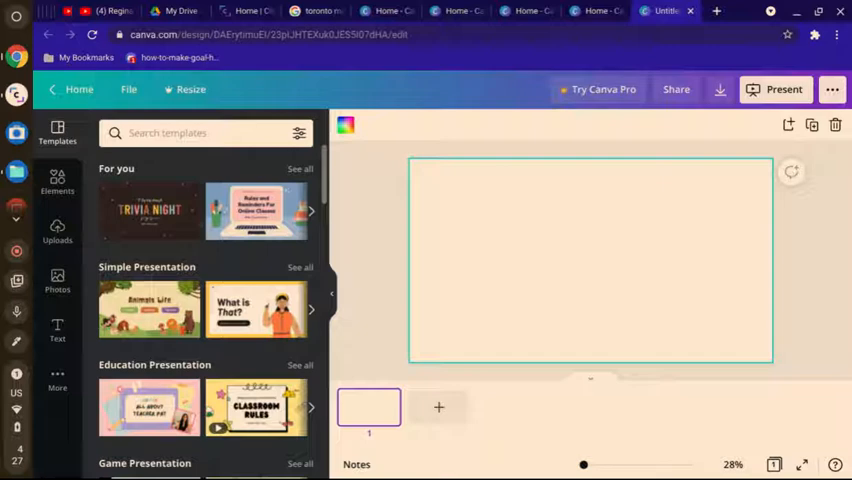
# Step: Add the Maple Leafs logo from Uploads, enlarge it and centre it on the slide
pyautogui.click(57, 281)
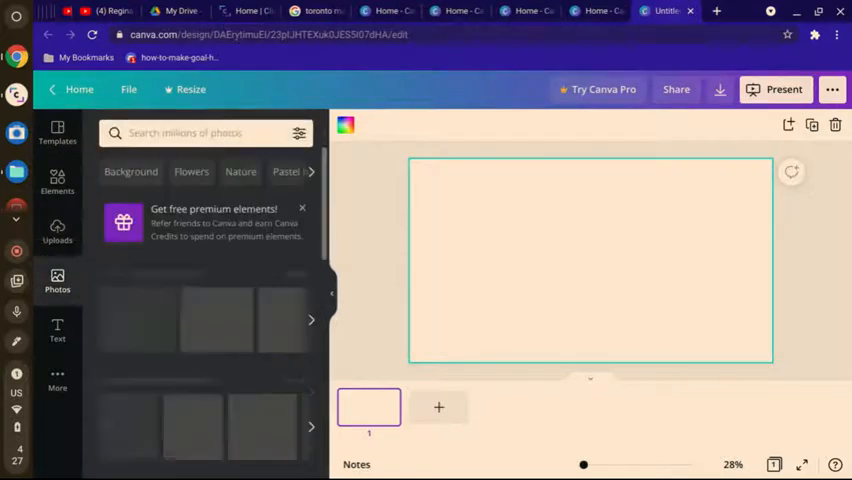
pyautogui.click(57, 232)
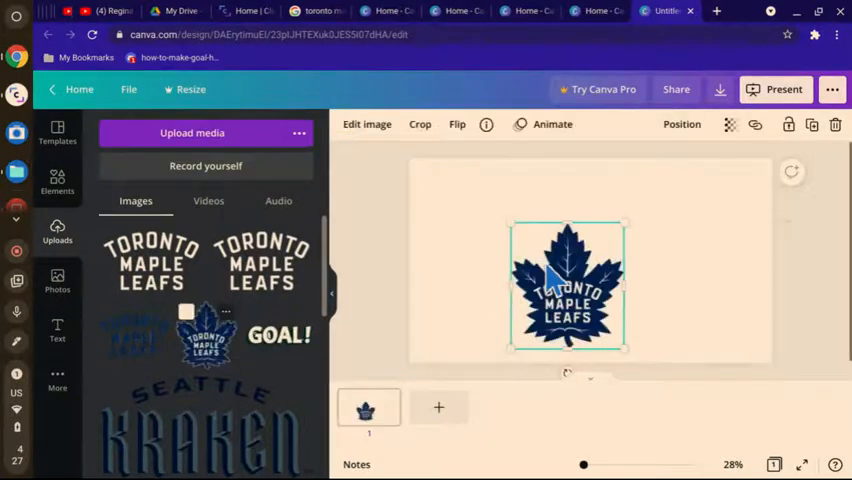
pyautogui.press('ctrl+z')
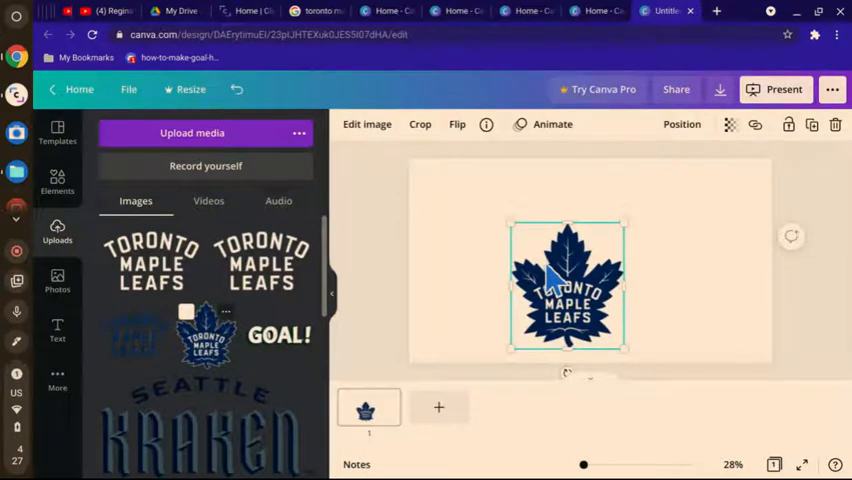
pyautogui.moveTo(568, 288); pyautogui.dragTo(582, 235)
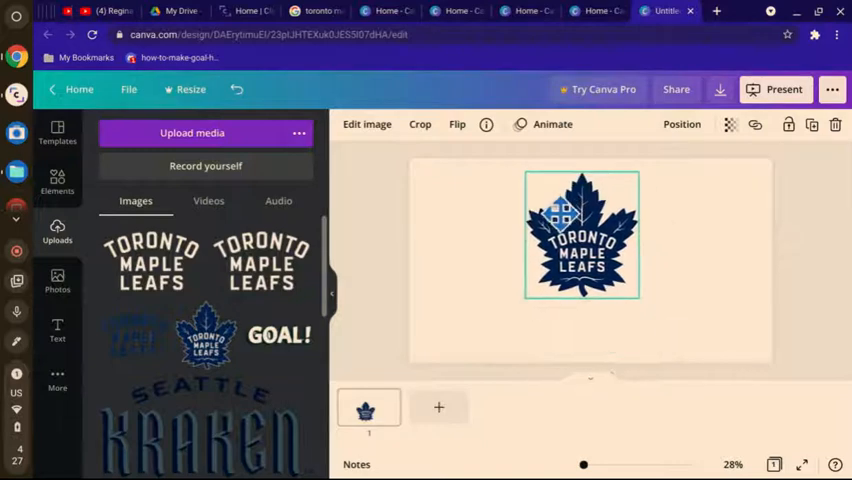
pyautogui.moveTo(528, 304); pyautogui.dragTo(538, 320)
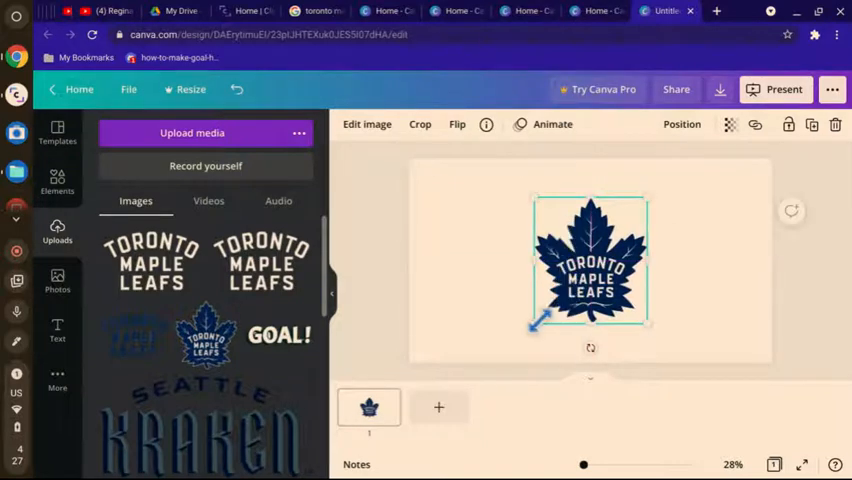
pyautogui.moveTo(538, 320); pyautogui.dragTo(475, 340)
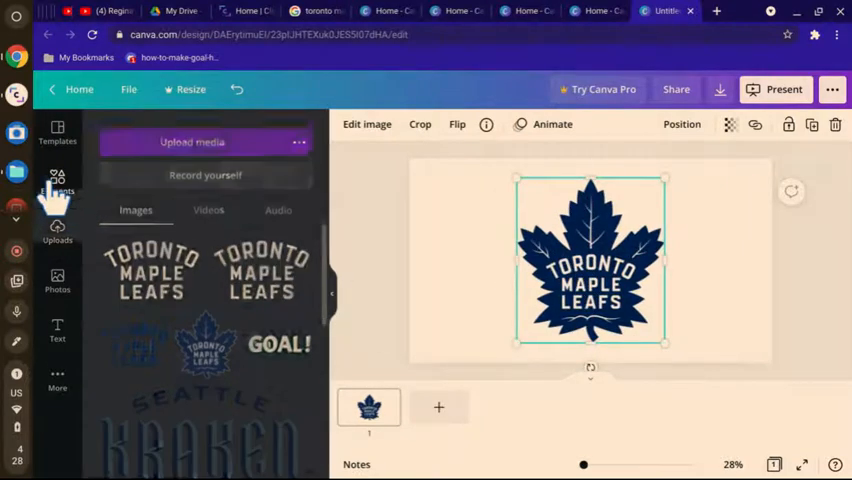
# Step: Add a teal-and-purple chevron pattern from Elements and layer it behind the logo
pyautogui.click(57, 180)
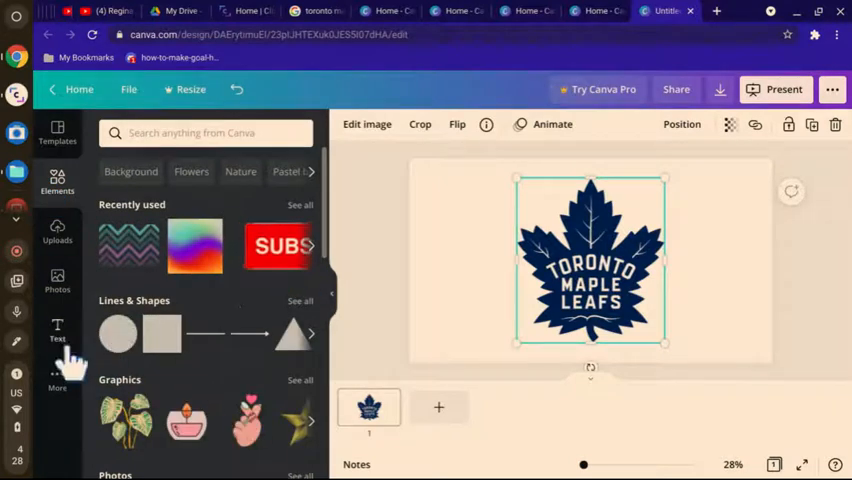
pyautogui.moveTo(228, 323)
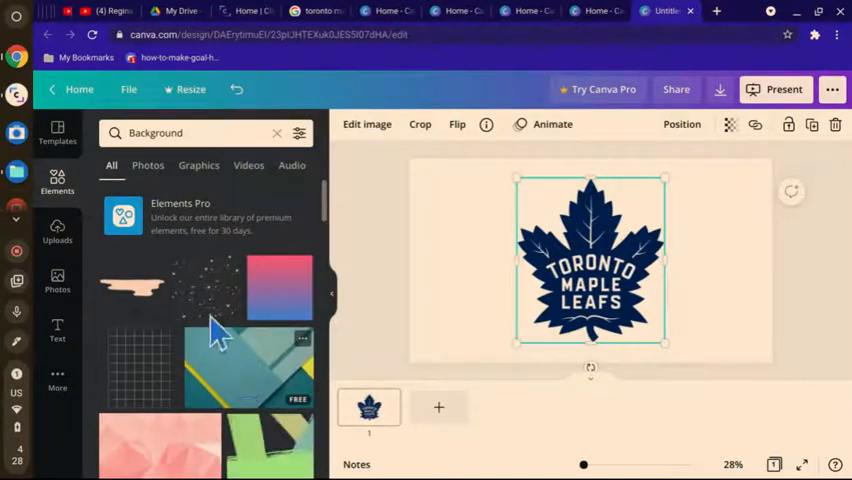
pyautogui.moveTo(138, 198)
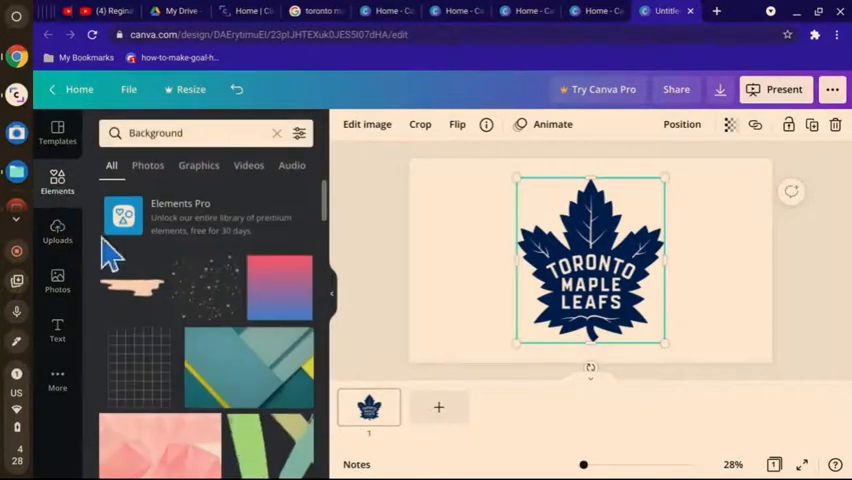
pyautogui.scroll(-3)
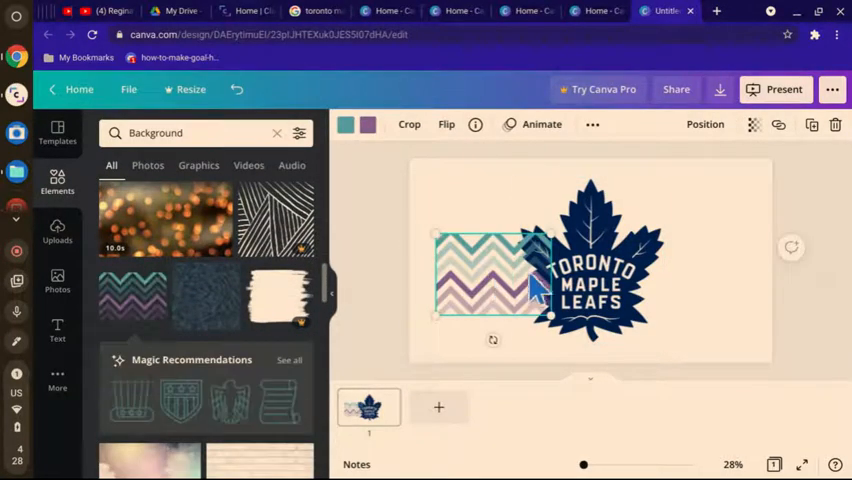
pyautogui.click(590, 265)
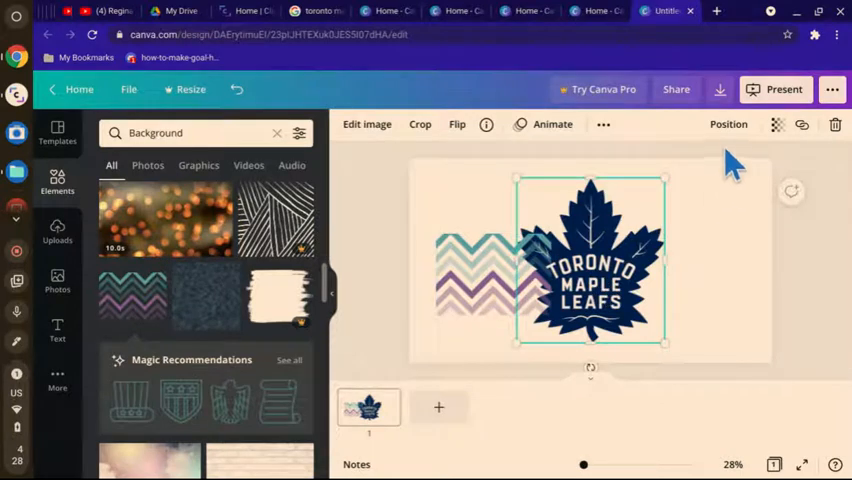
pyautogui.click(729, 124)
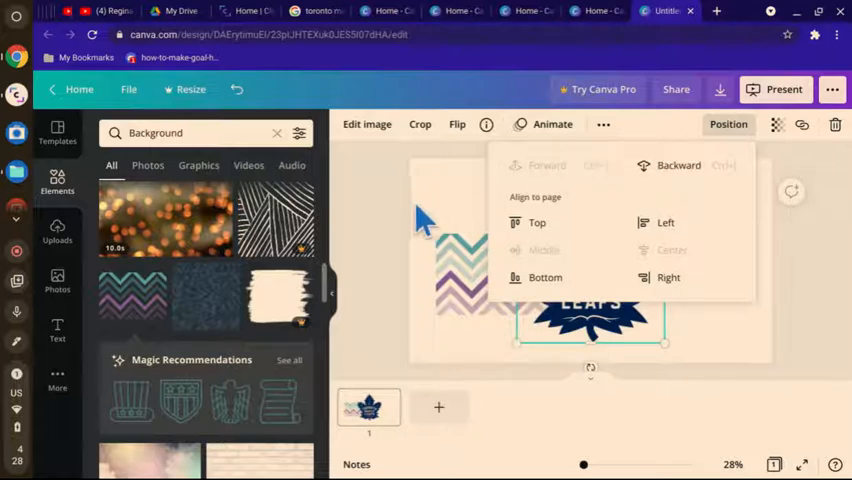
pyautogui.click(435, 205)
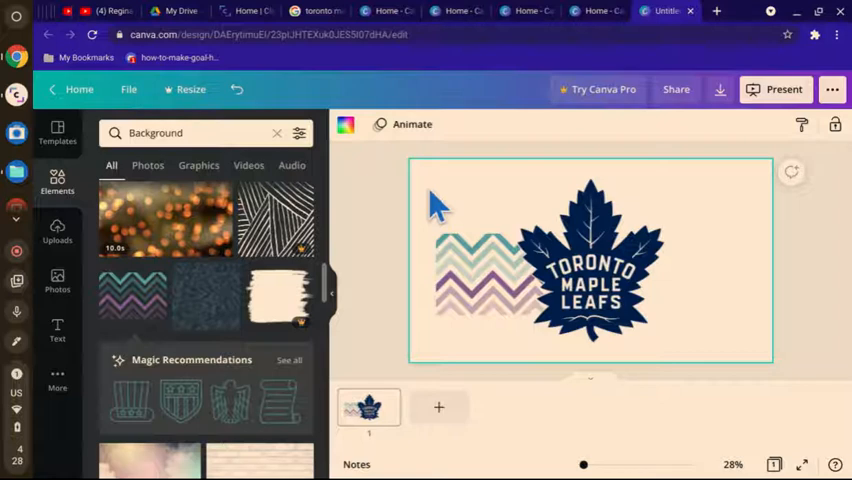
pyautogui.click(490, 285)
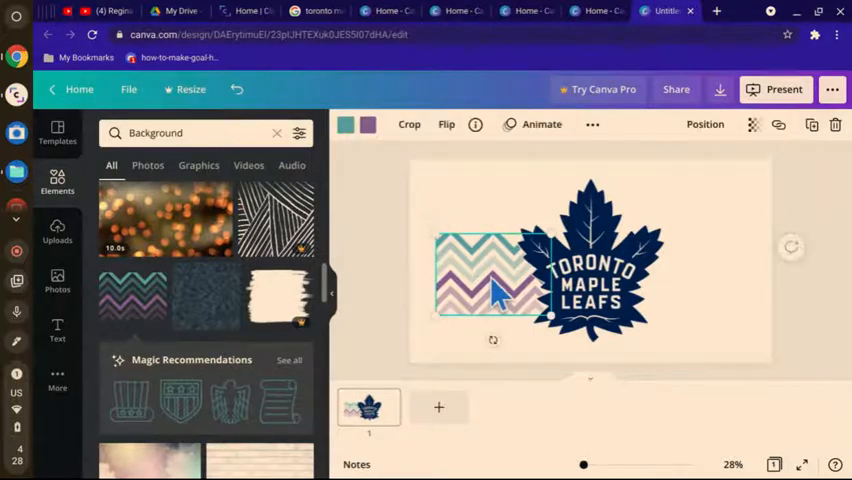
# Step: Move the chevron pattern to the top-left corner and stretch it over the slide
pyautogui.moveTo(490, 290); pyautogui.dragTo(465, 205)
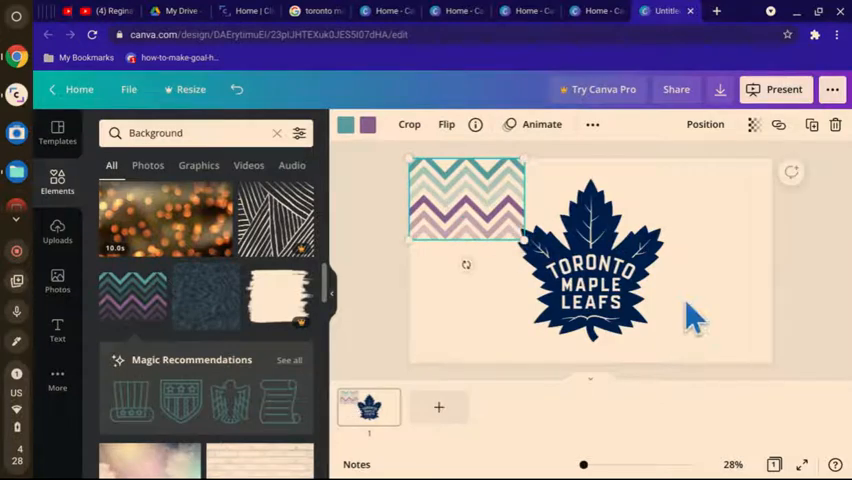
pyautogui.moveTo(522, 240); pyautogui.dragTo(790, 355)
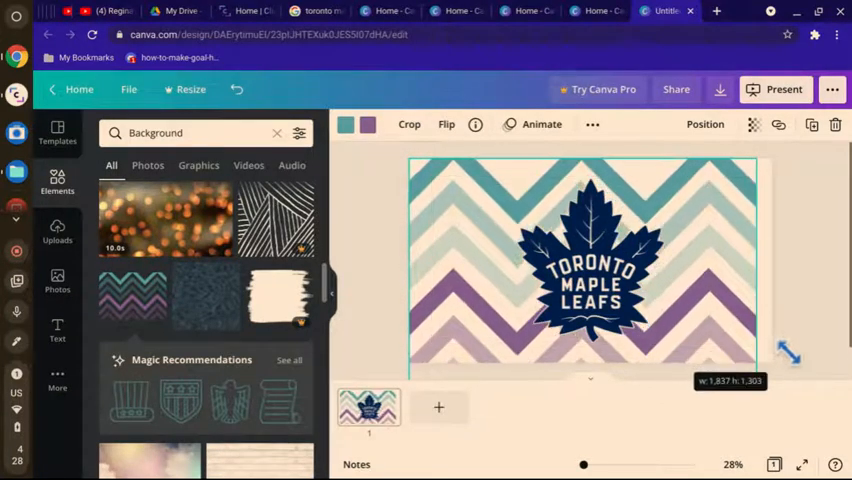
pyautogui.click(590, 270)
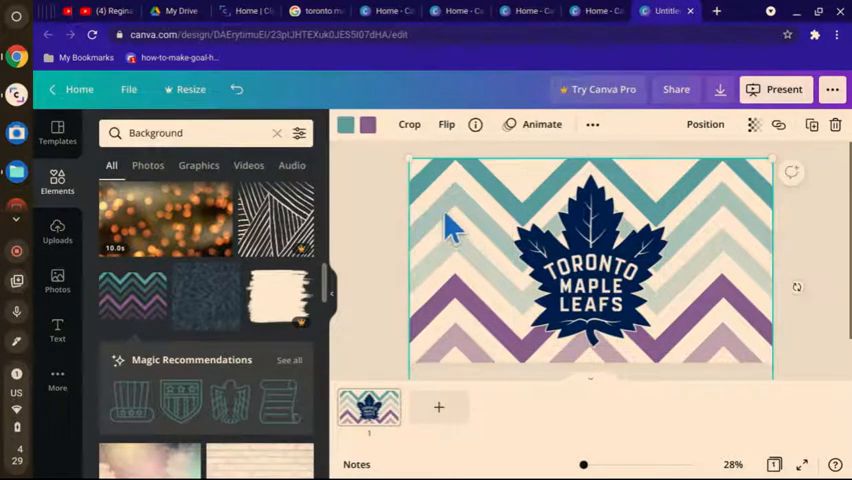
# Step: Recolour the chevron's teal and purple stripes to dark navy
pyautogui.click(345, 124)
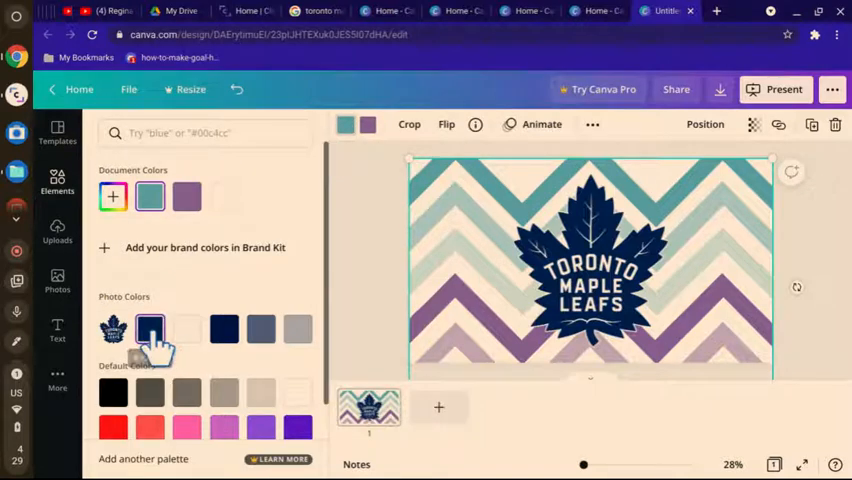
pyautogui.click(149, 329)
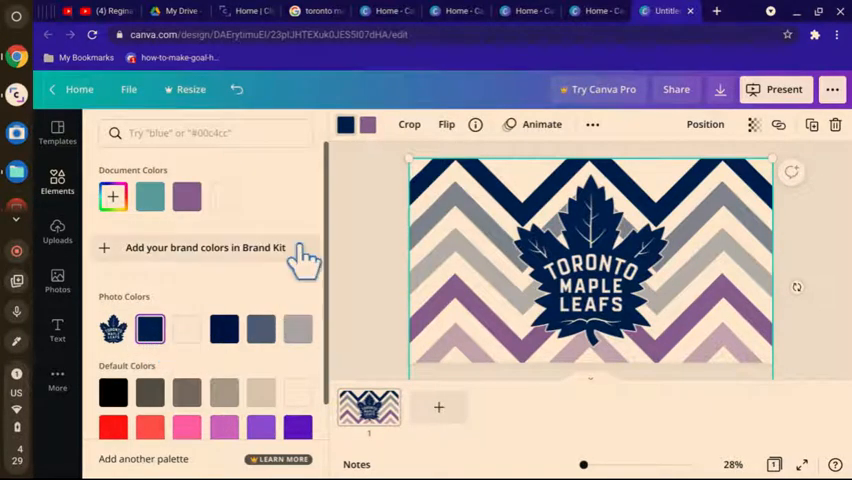
pyautogui.click(187, 196)
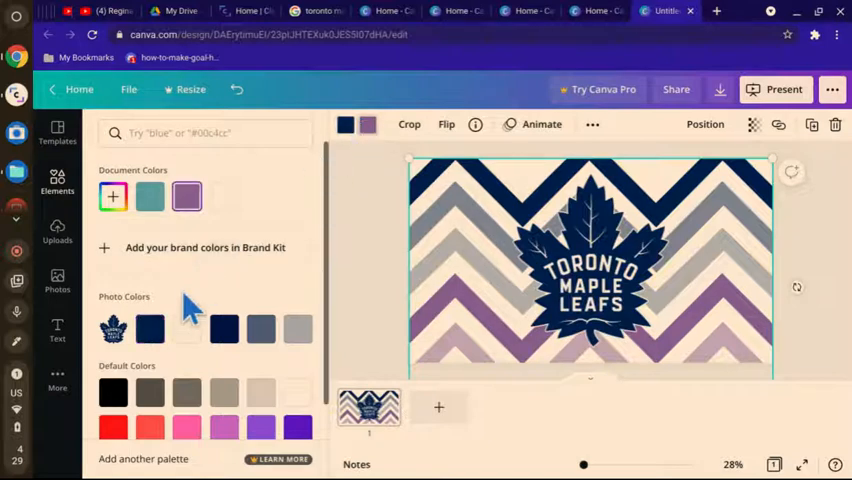
pyautogui.click(223, 329)
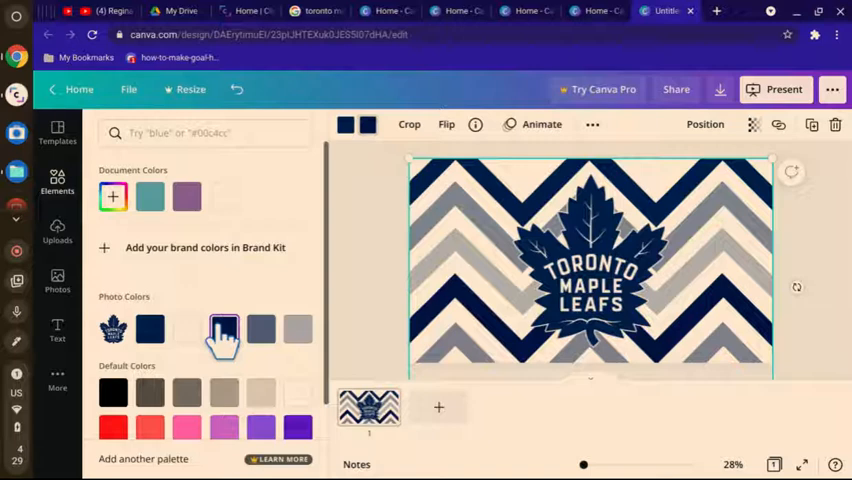
pyautogui.click(590, 260)
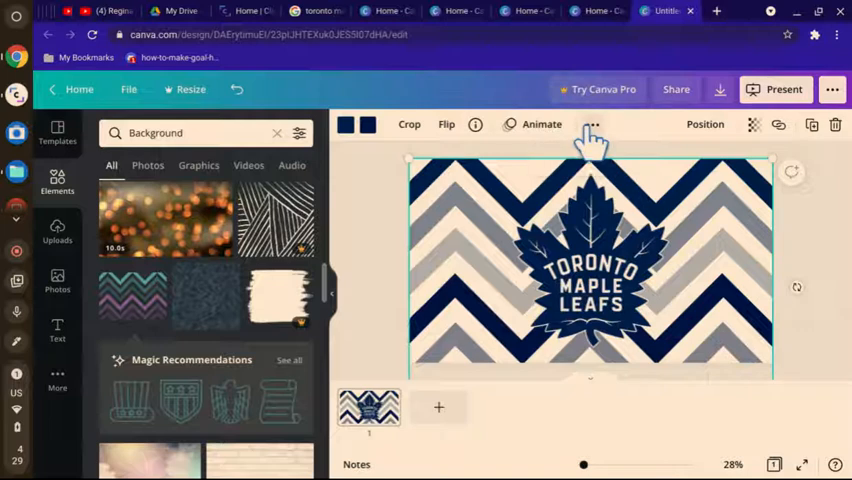
pyautogui.moveTo(400, 130)
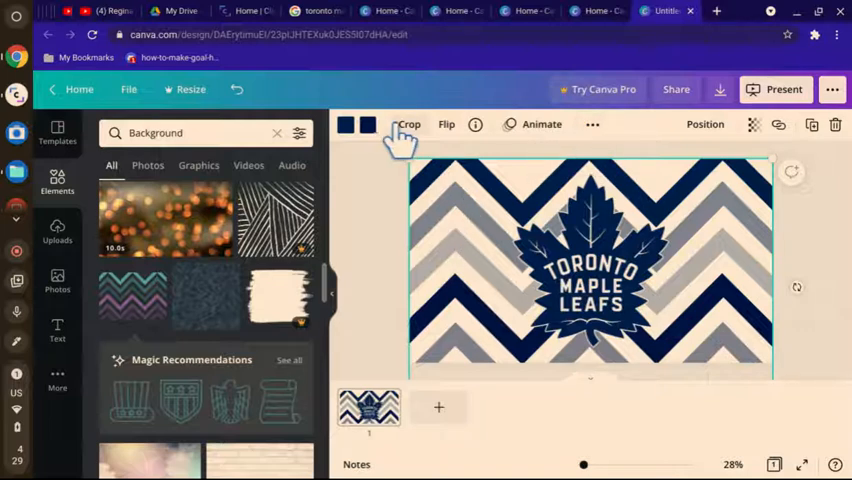
pyautogui.moveTo(393, 320)
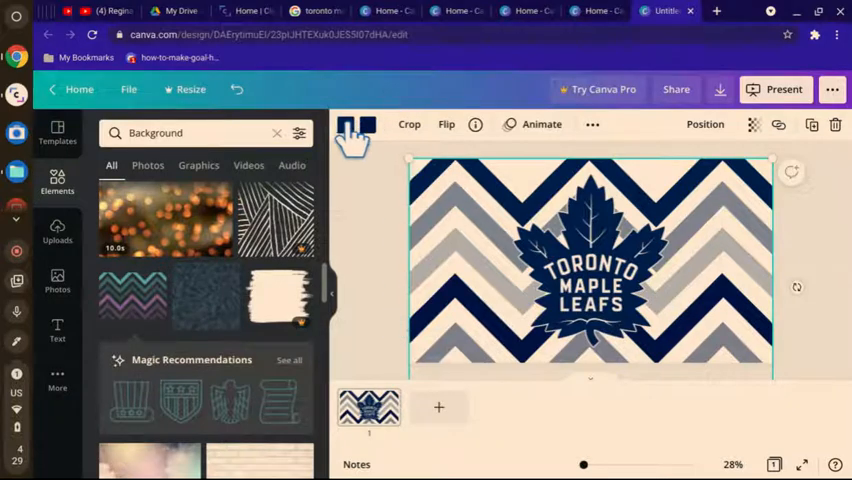
# Step: Try a light colour on the chevron stripes, then restore the navy
pyautogui.click(353, 131)
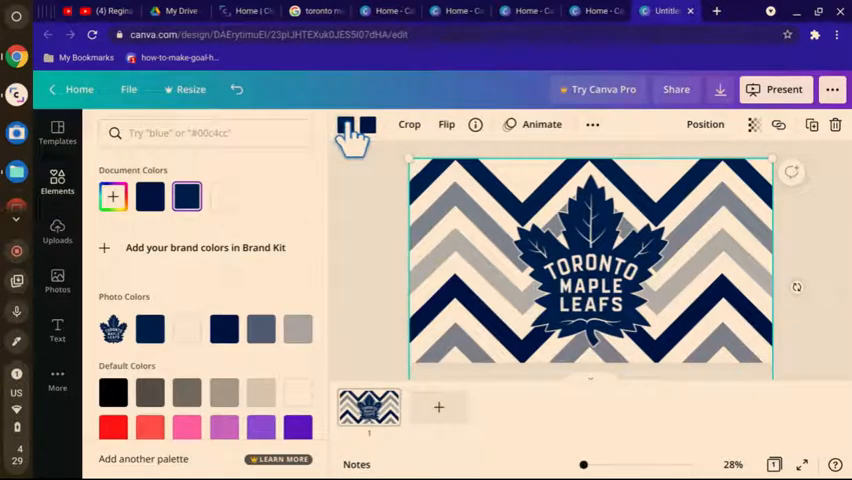
pyautogui.click(224, 196)
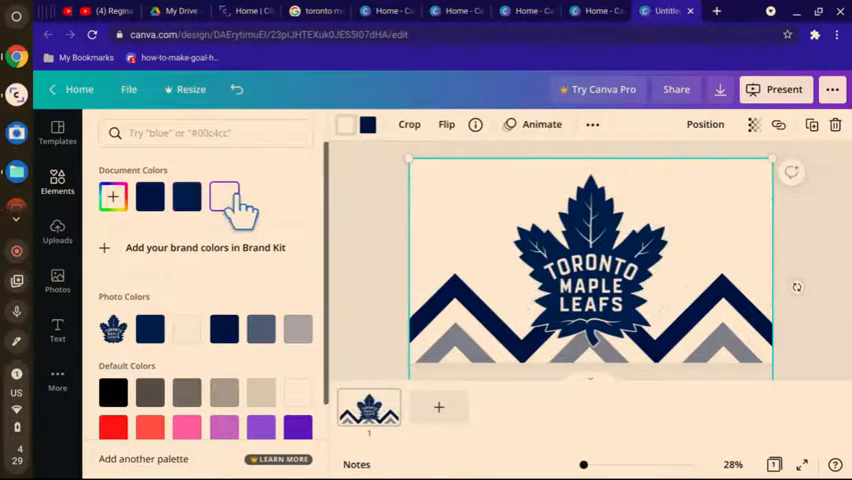
pyautogui.click(187, 196)
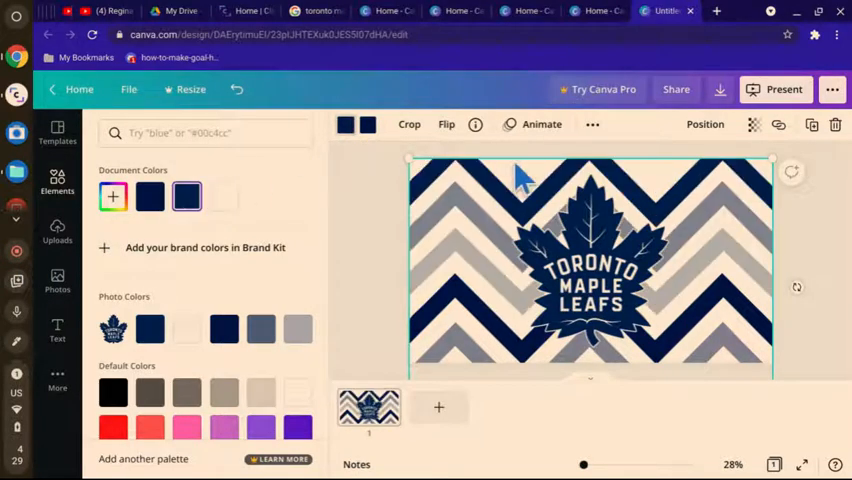
pyautogui.moveTo(730, 200)
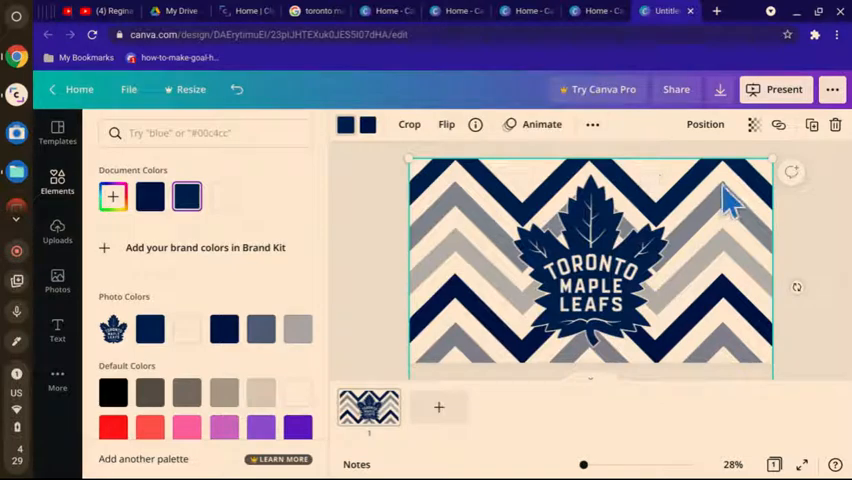
# Step: Search Elements for 'Background' and check the chevron's transparency, leaving it fully opaque
pyautogui.write('Background')
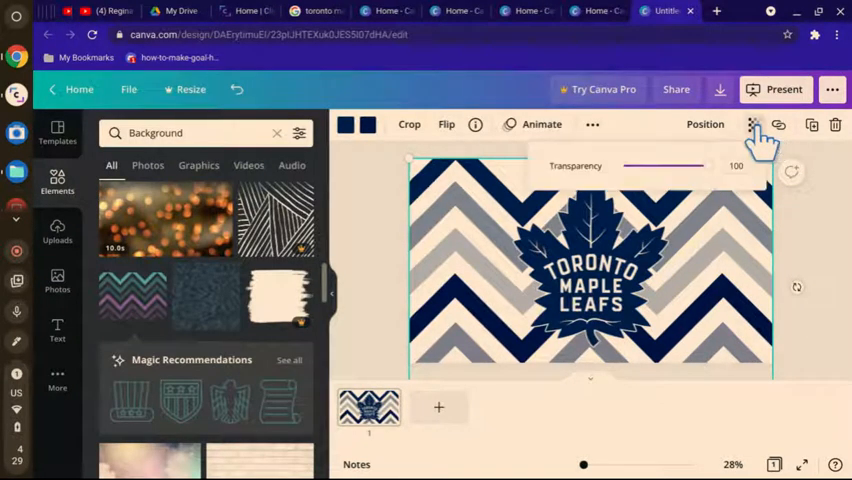
pyautogui.click(705, 124)
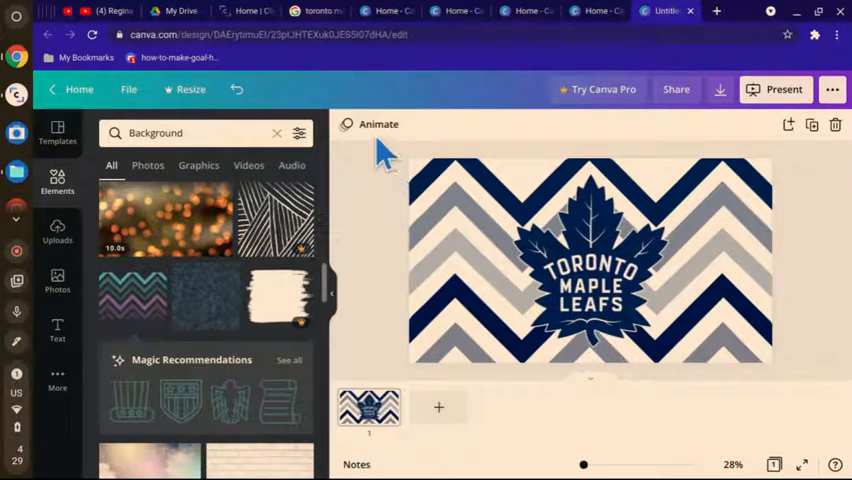
pyautogui.moveTo(715, 170)
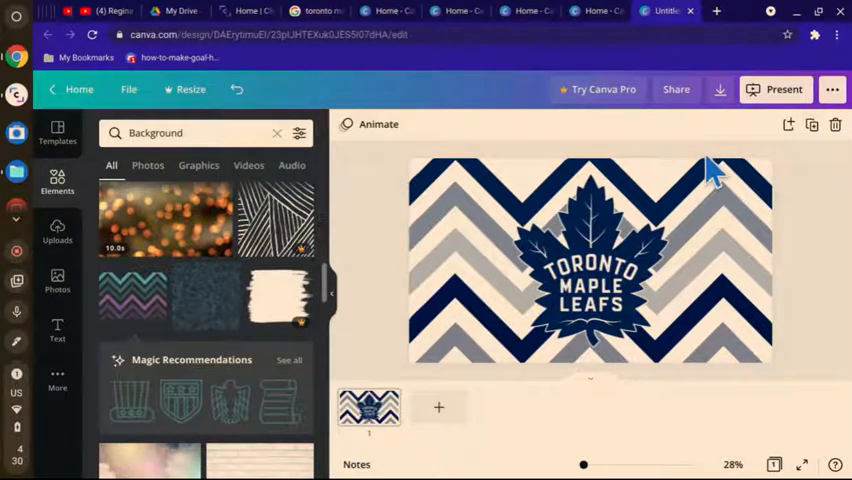
# Step: Shrink the chevron pattern into a narrow strip along the slide's right edge
pyautogui.click(57, 230)
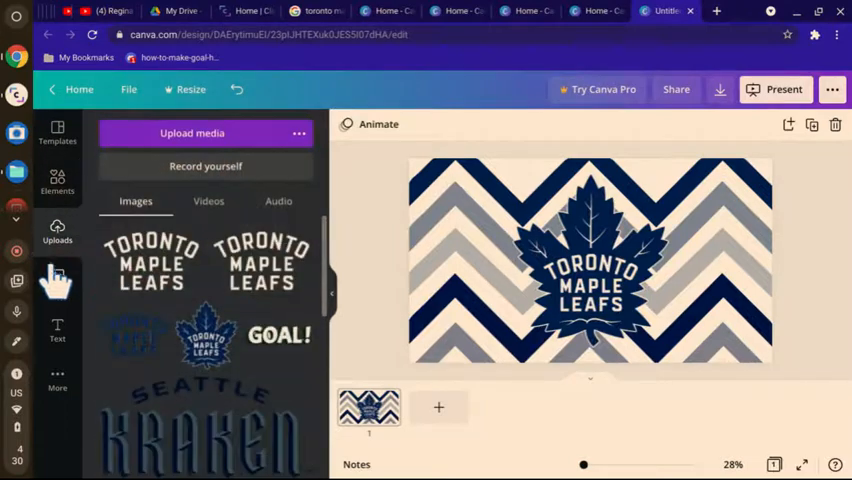
pyautogui.click(57, 132)
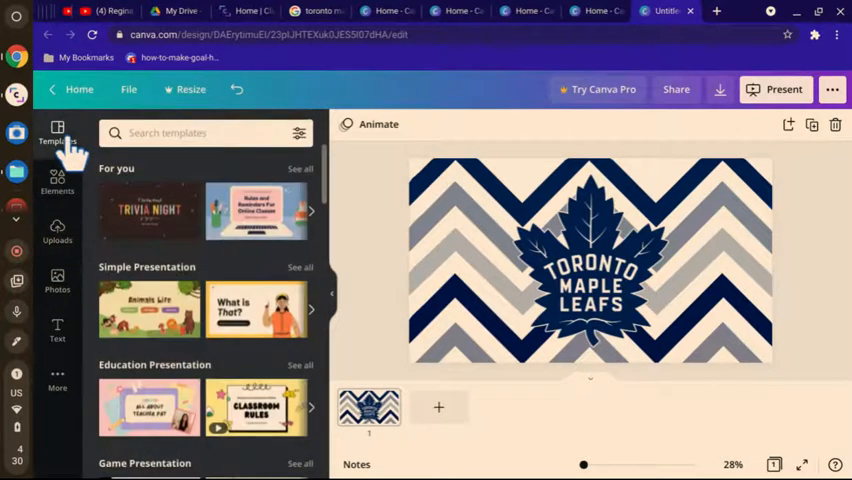
pyautogui.click(590, 260)
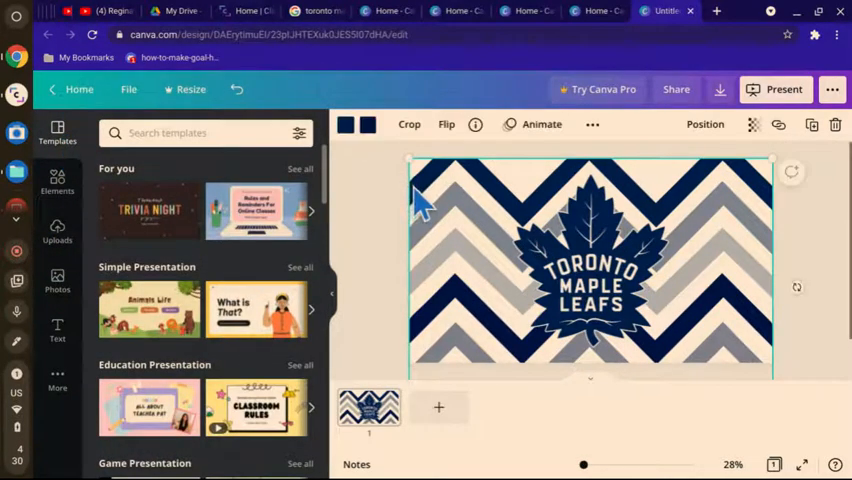
pyautogui.moveTo(525, 180)
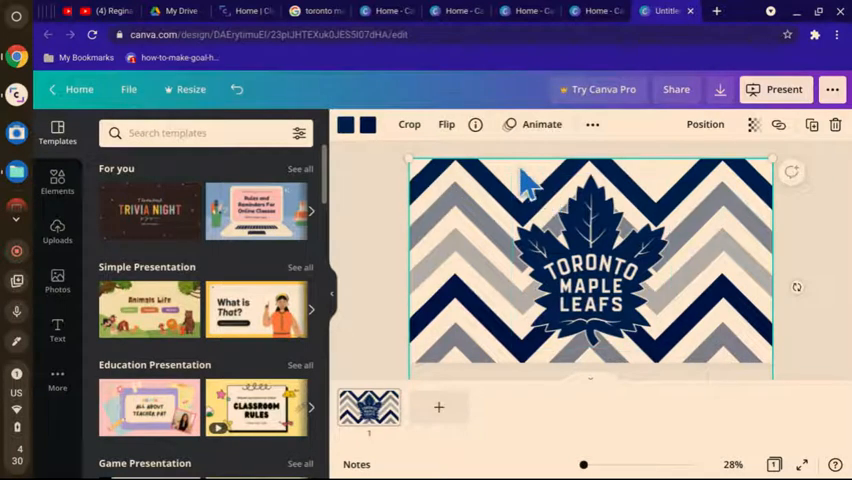
pyautogui.moveTo(470, 200)
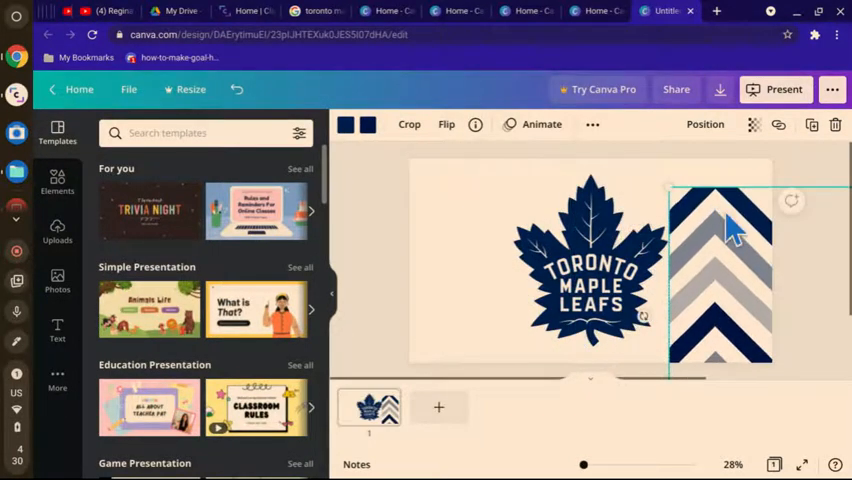
pyautogui.click(470, 205)
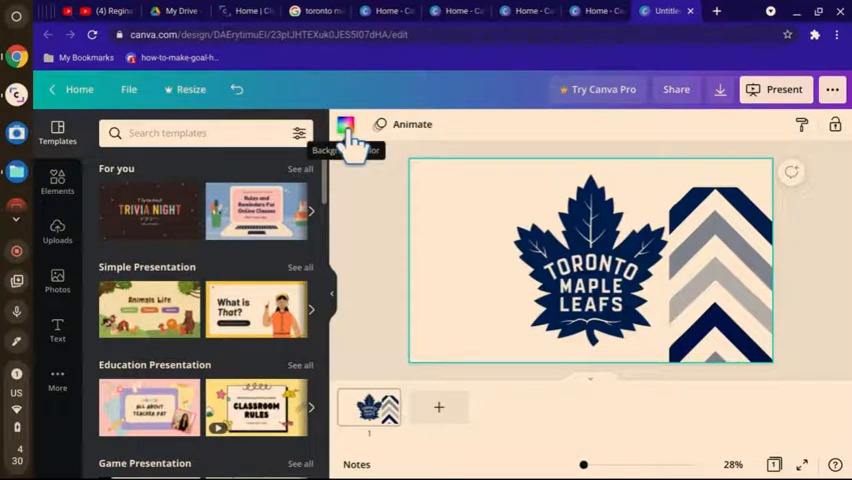
# Step: Make the page background navy and stretch the chevron graphic back over the slide
pyautogui.click(344, 130)
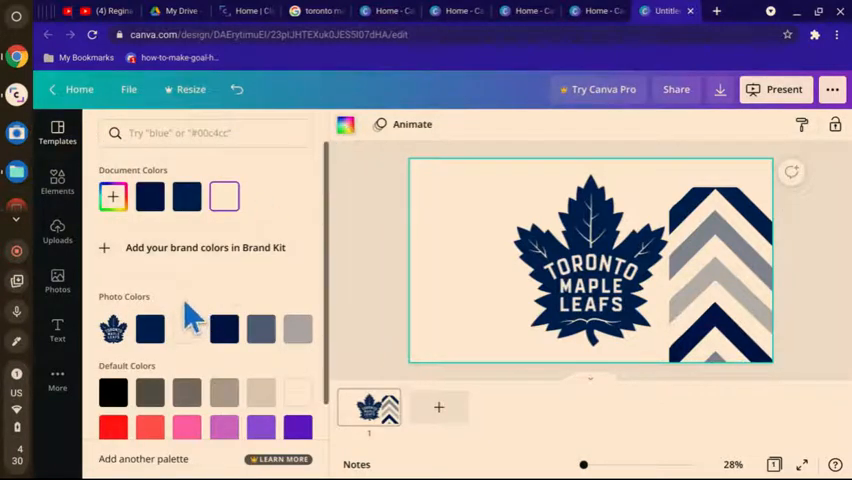
pyautogui.click(149, 329)
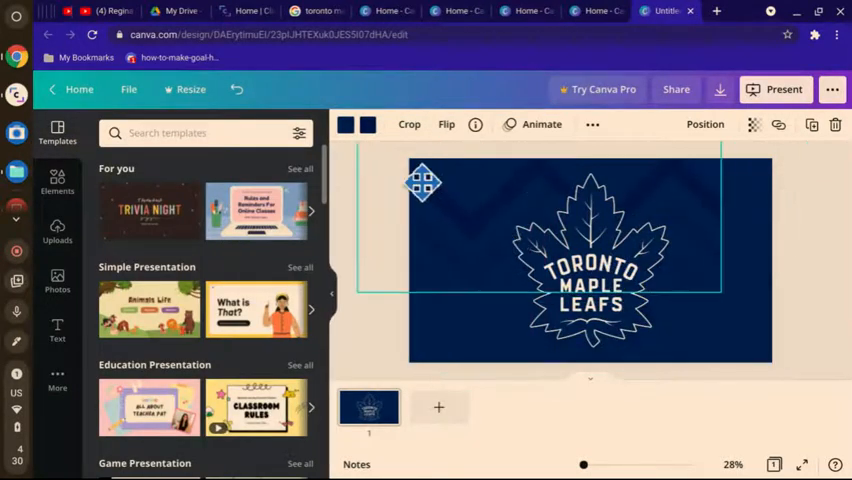
pyautogui.moveTo(423, 183); pyautogui.dragTo(452, 192)
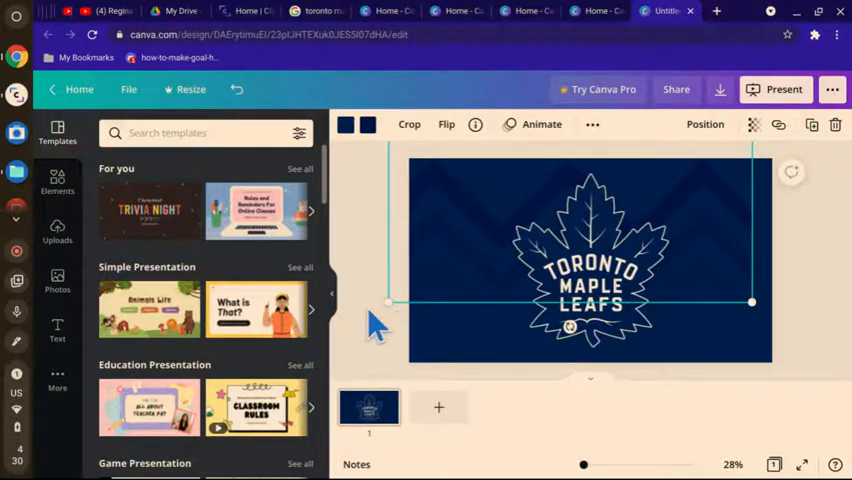
pyautogui.click(375, 320)
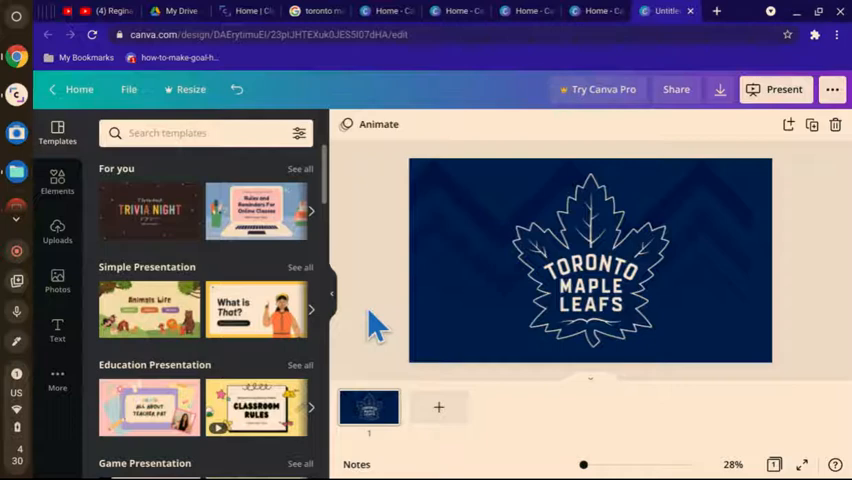
# Step: Recolour the chevron stripes to navy and cream
pyautogui.click(590, 260)
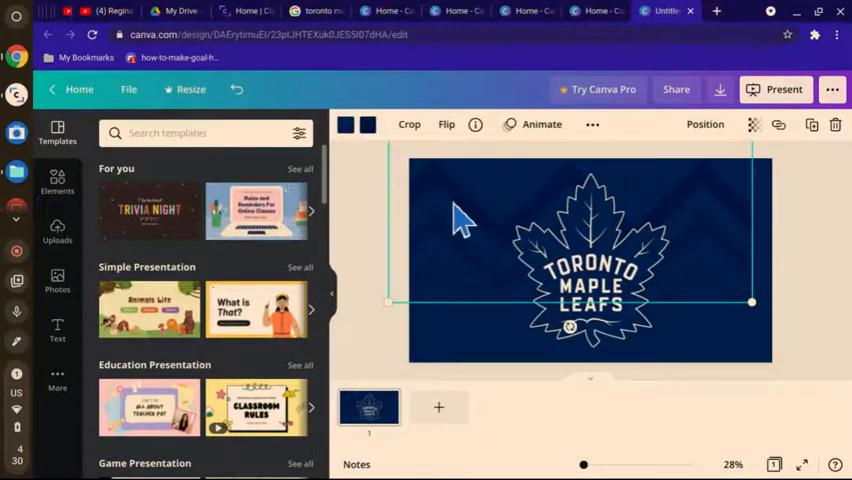
pyautogui.click(346, 124)
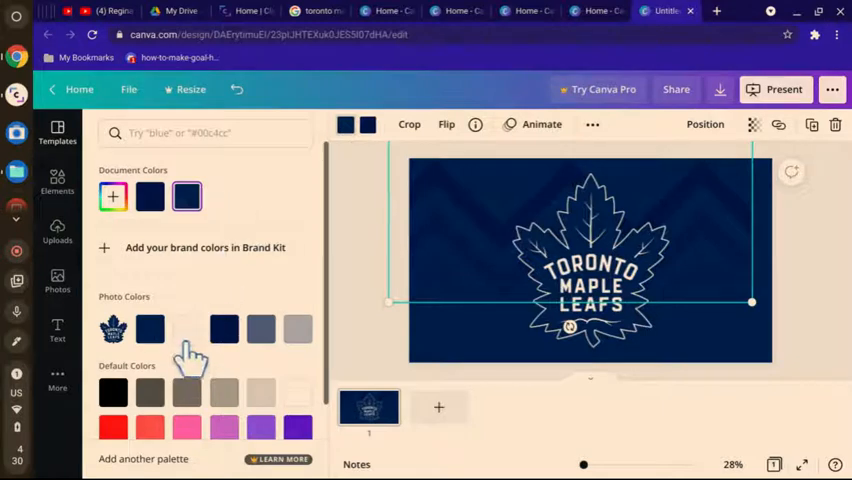
pyautogui.click(187, 329)
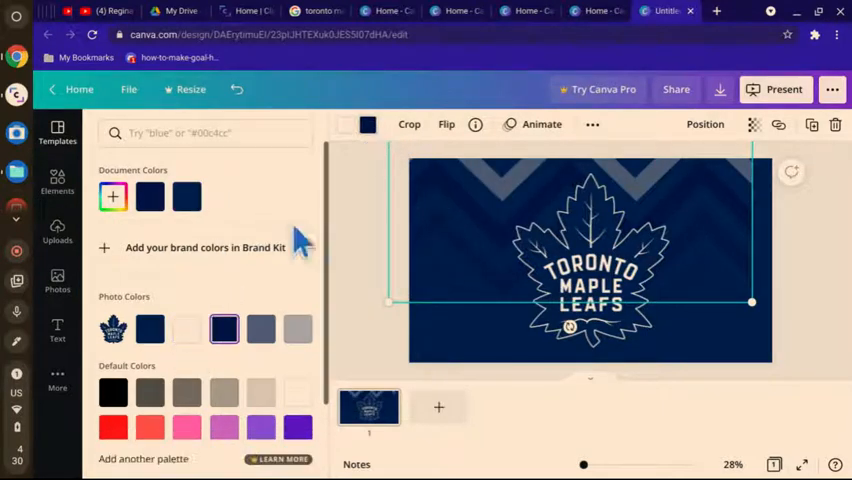
pyautogui.click(187, 329)
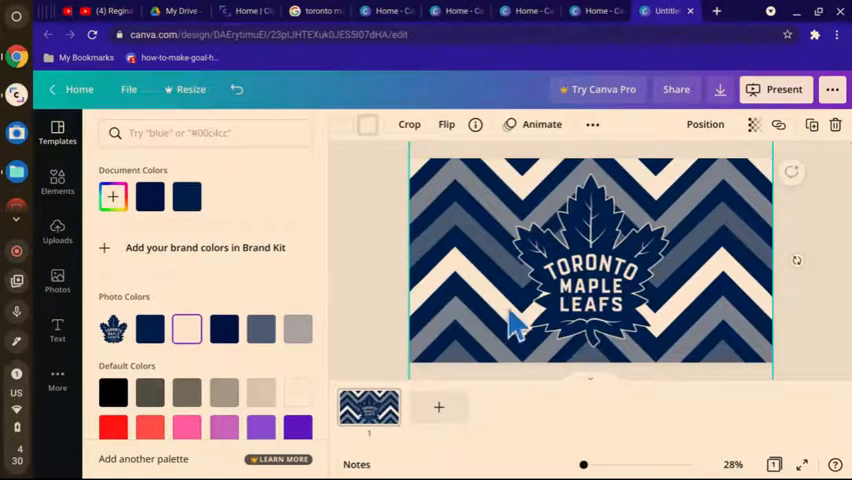
pyautogui.click(590, 265)
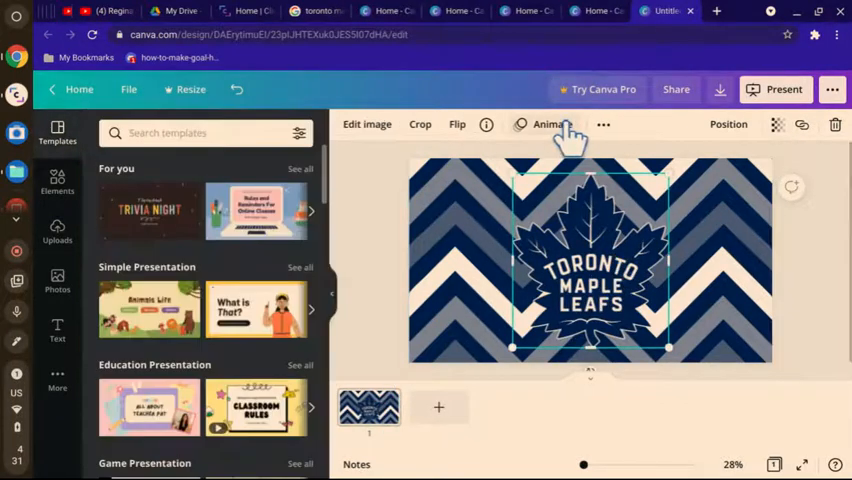
# Step: Apply the Tumble photo animation to the Maple Leafs logo
pyautogui.click(549, 124)
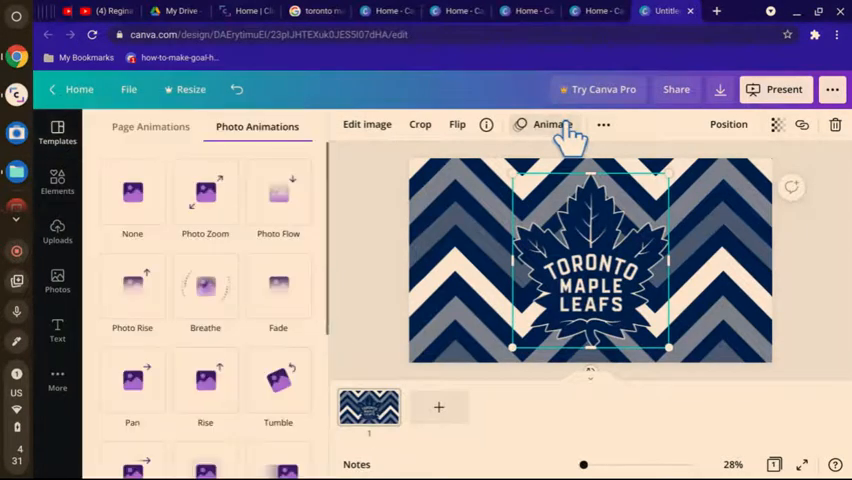
pyautogui.click(278, 380)
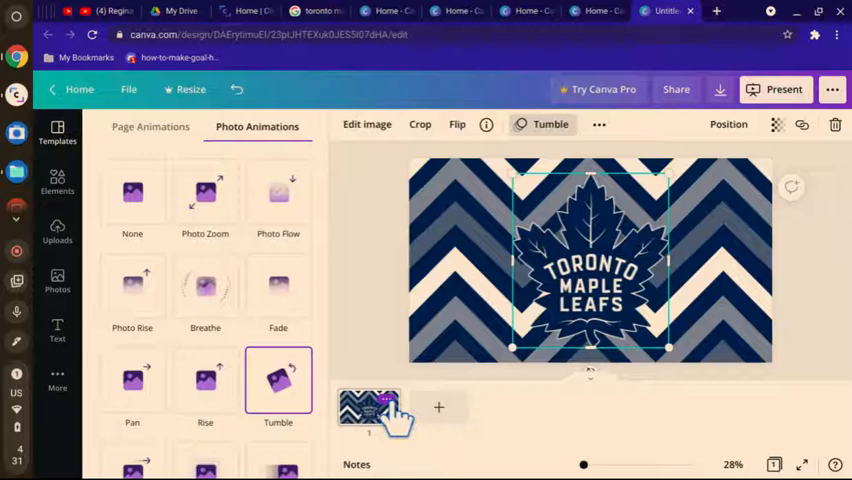
pyautogui.moveTo(388, 375)
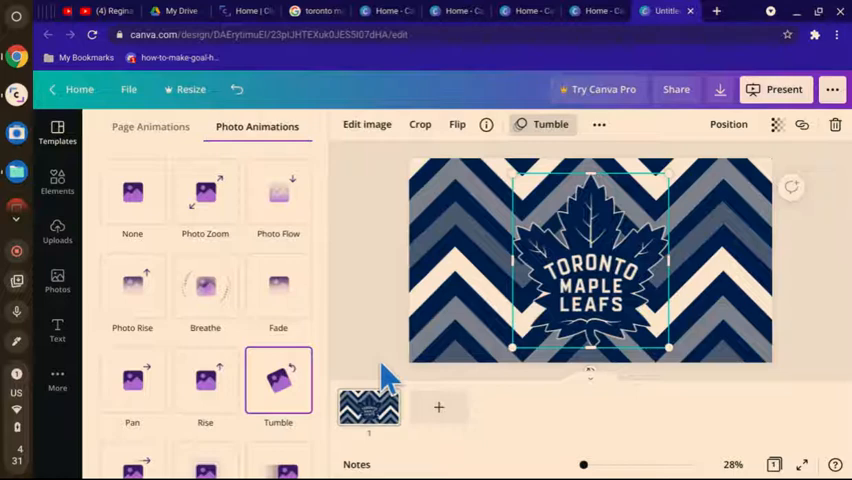
pyautogui.moveTo(375, 408)
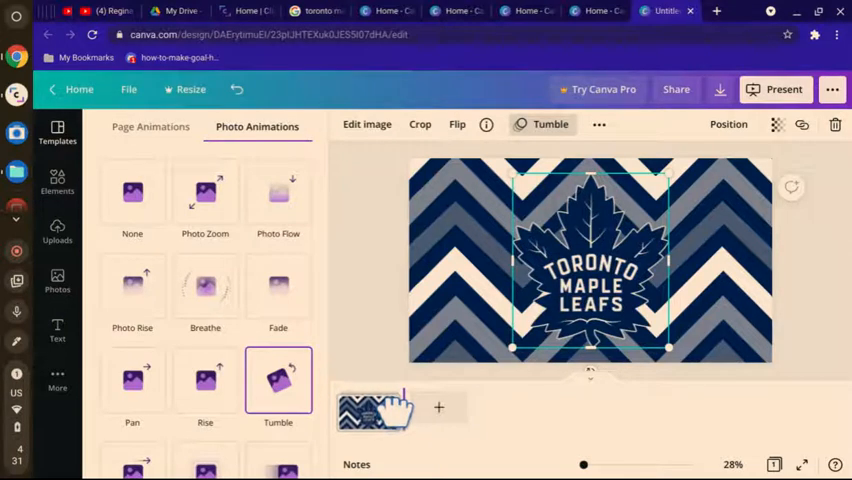
# Step: Duplicate the first slide and add a new plain navy third page
pyautogui.rightClick(375, 410)
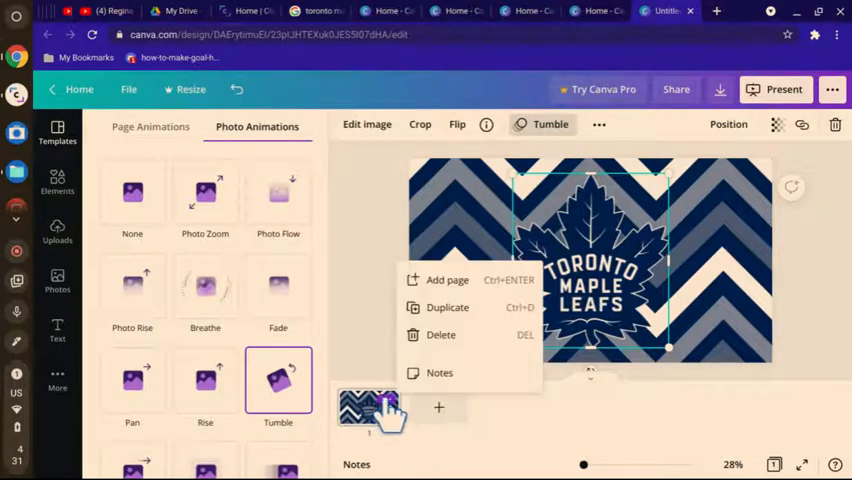
pyautogui.click(447, 307)
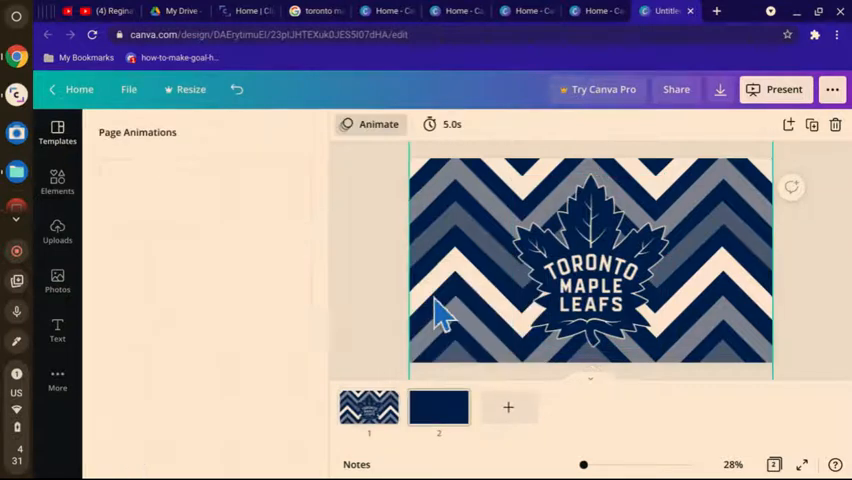
pyautogui.click(378, 124)
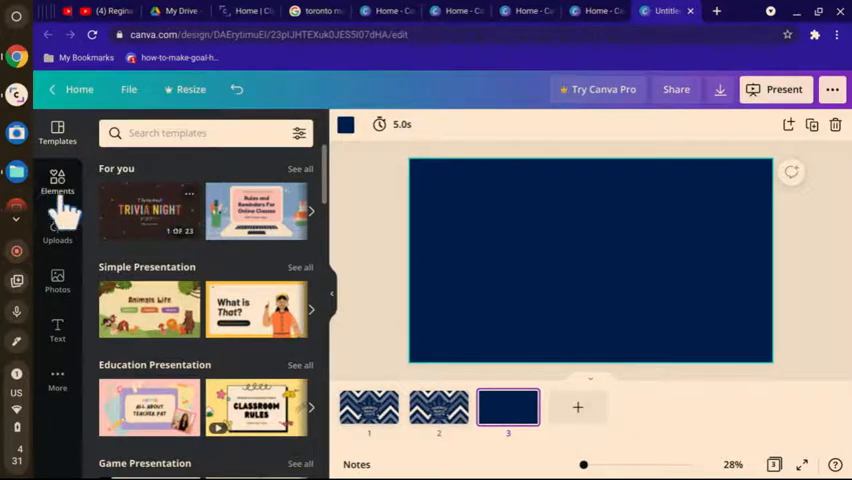
# Step: Place the uploaded TORONTO MAPLE LEAFS wordmark image on slide 3
pyautogui.click(57, 230)
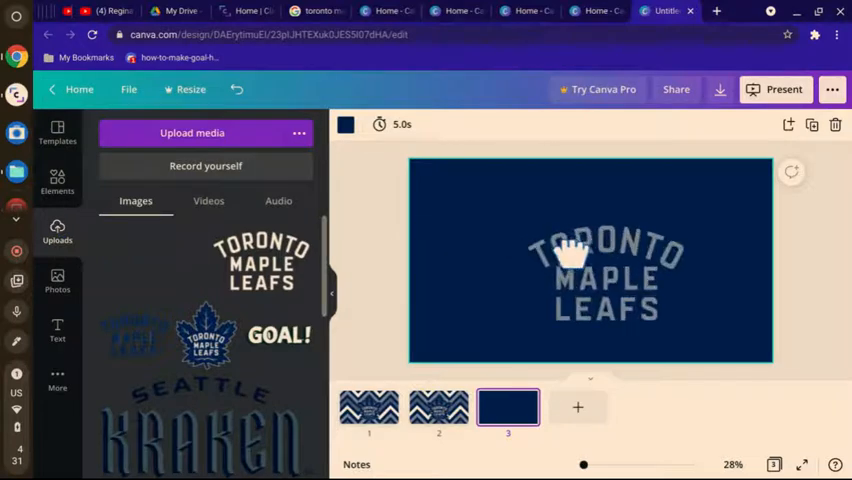
pyautogui.click(585, 260)
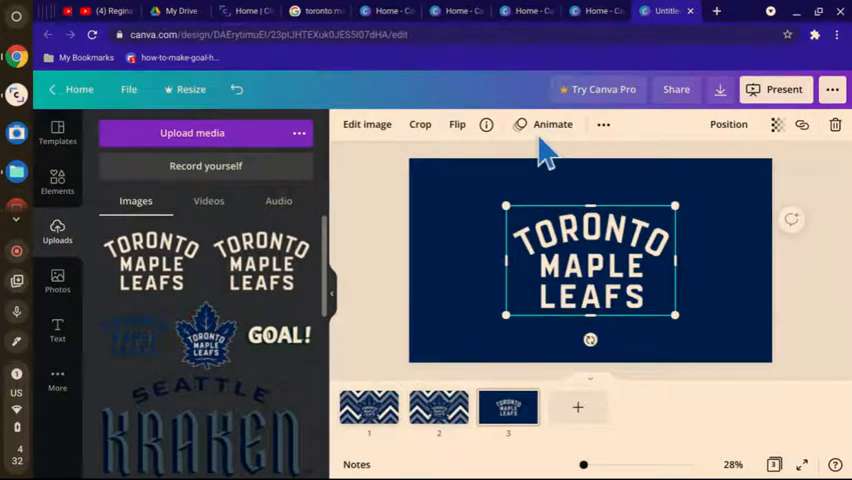
pyautogui.moveTo(543, 135)
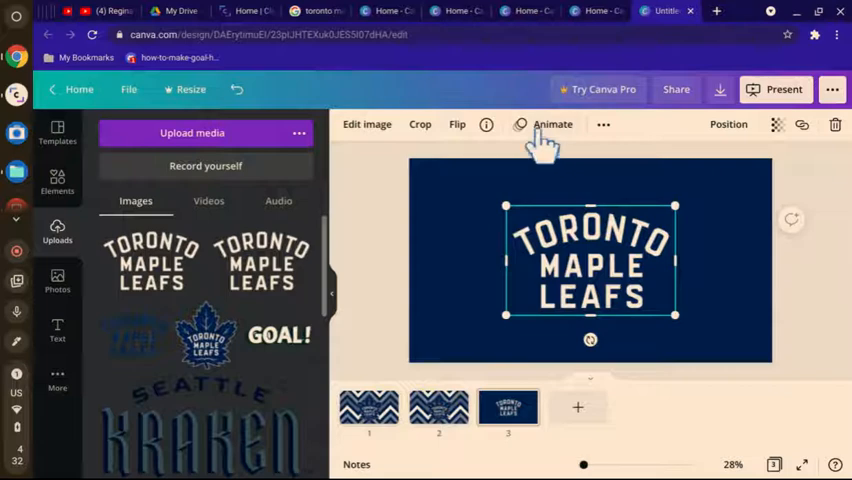
# Step: Give the wordmark the Pan photo animation from the Animate panel
pyautogui.click(552, 124)
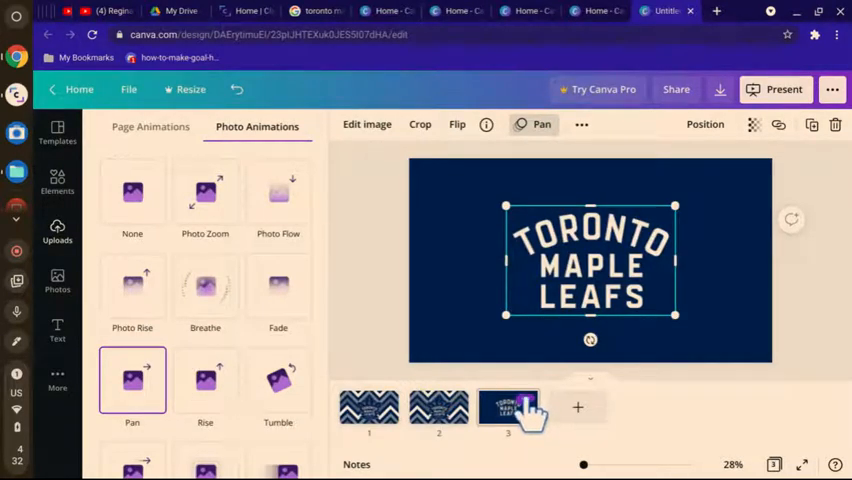
# Step: Duplicate slide 3 as page four and add a blank fifth page
pyautogui.rightClick(508, 407)
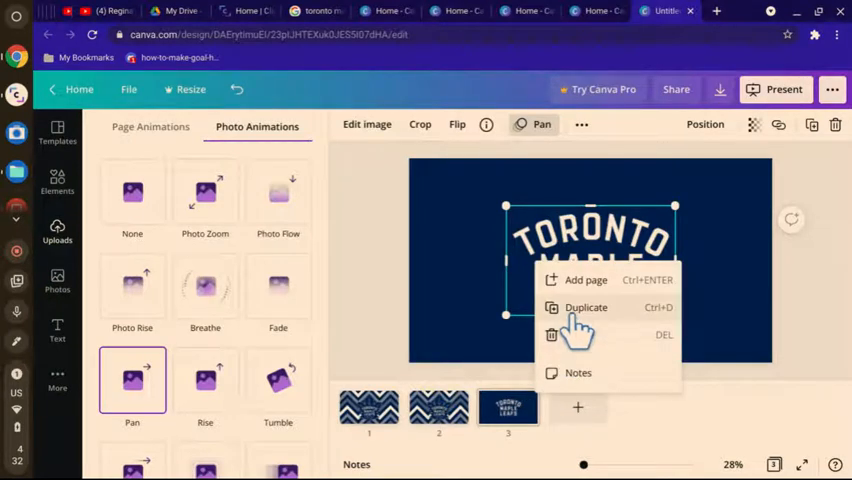
pyautogui.click(586, 307)
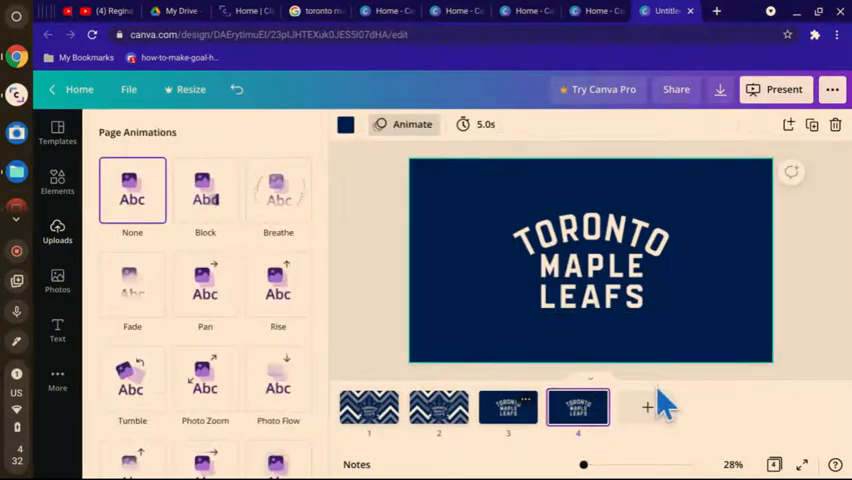
pyautogui.click(647, 406)
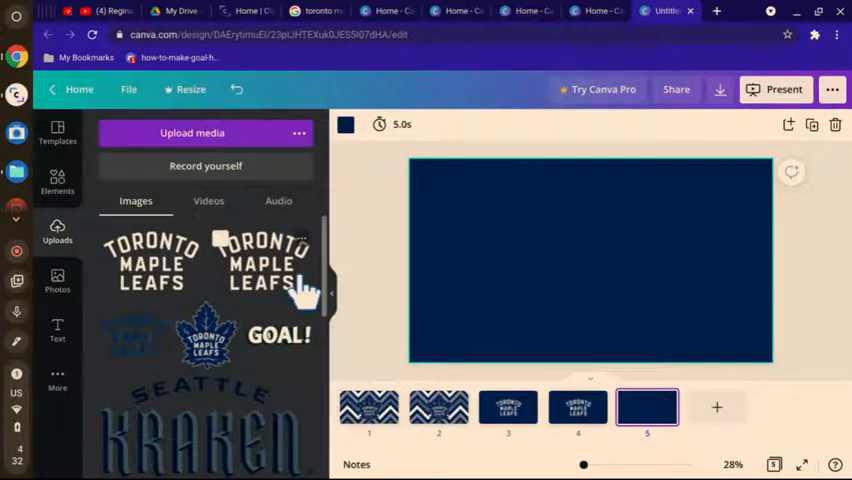
pyautogui.moveTo(35, 355)
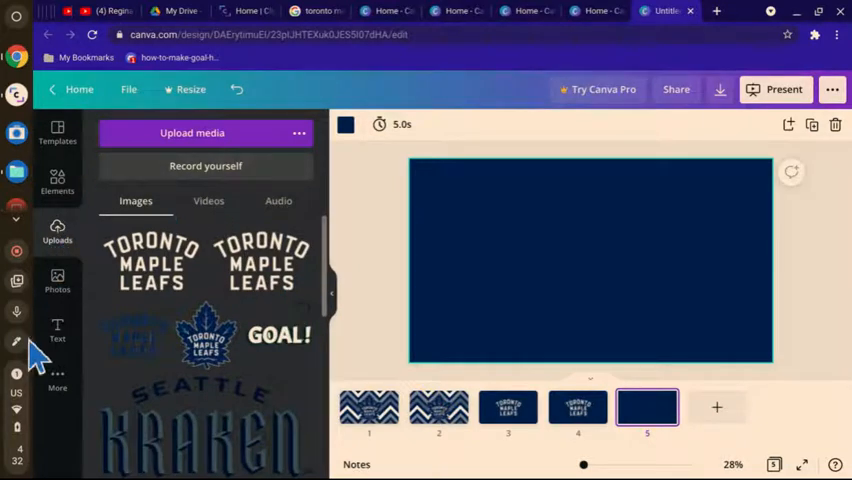
# Step: Browse the Text panel's heading styles and text combinations beside the blank fifth slide
pyautogui.click(57, 331)
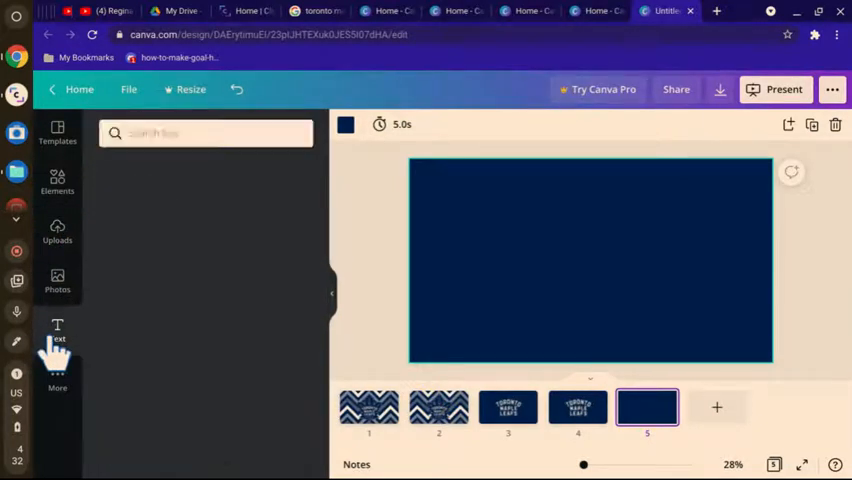
pyautogui.click(57, 330)
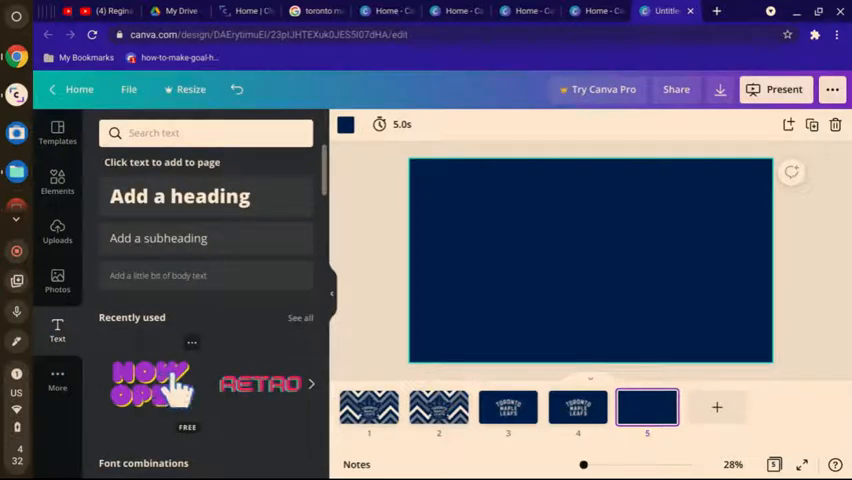
pyautogui.scroll(-3)
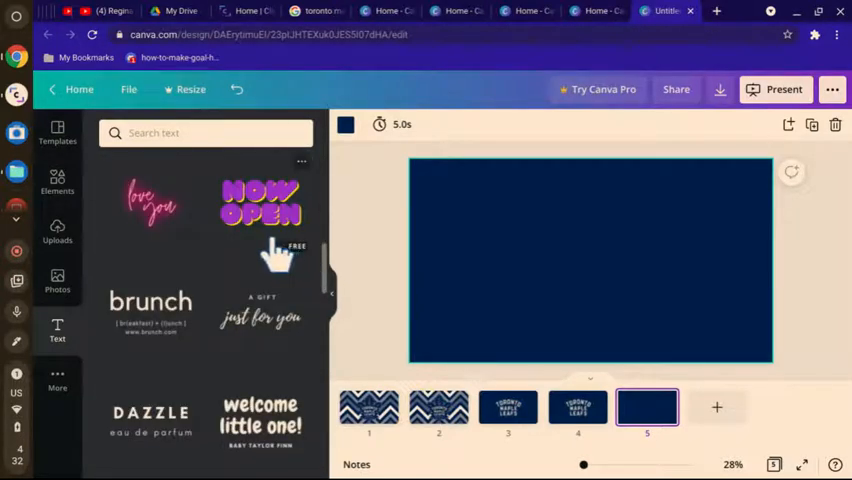
pyautogui.moveTo(325, 280)
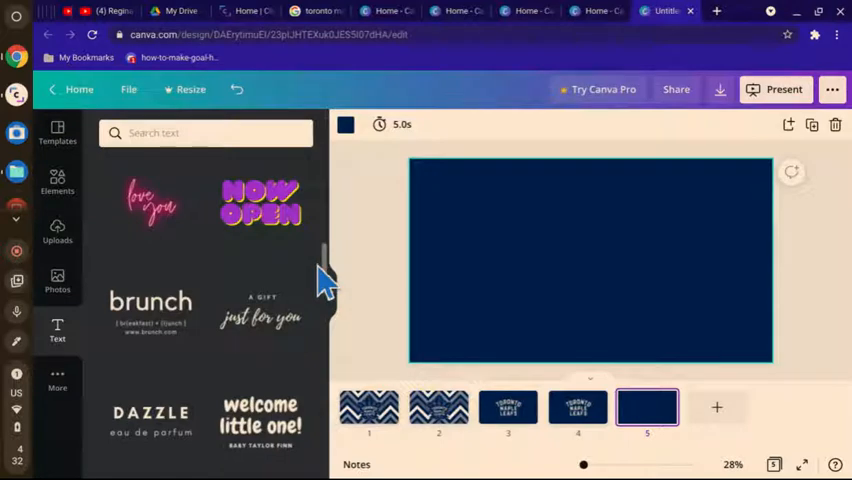
pyautogui.moveTo(328, 285)
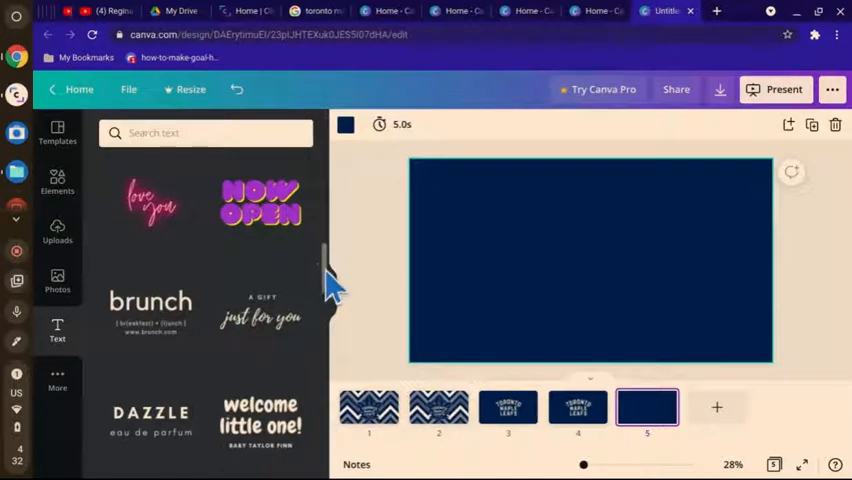
pyautogui.scroll(3)
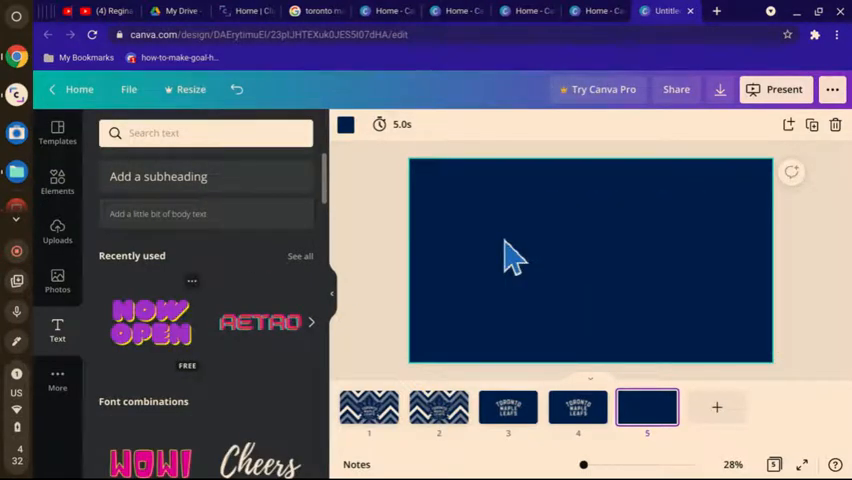
# Step: Add the NOW OPEN text combination to slide 5 and recolour it cream
pyautogui.click(150, 322)
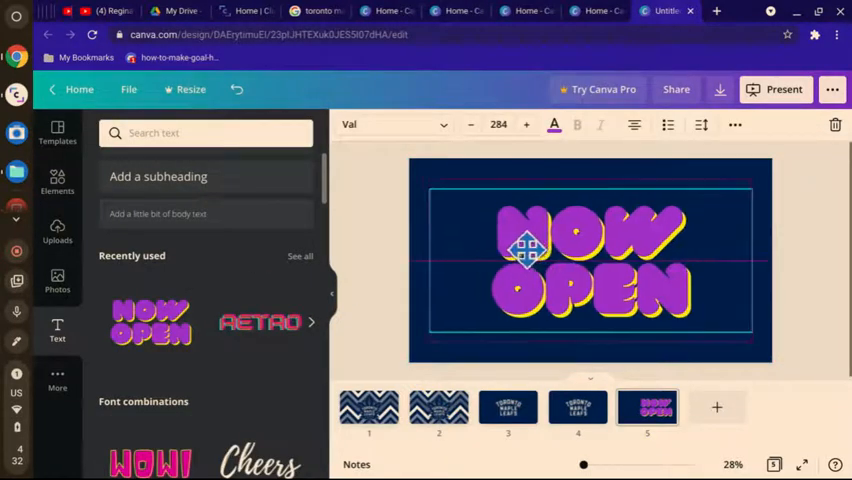
pyautogui.click(590, 260)
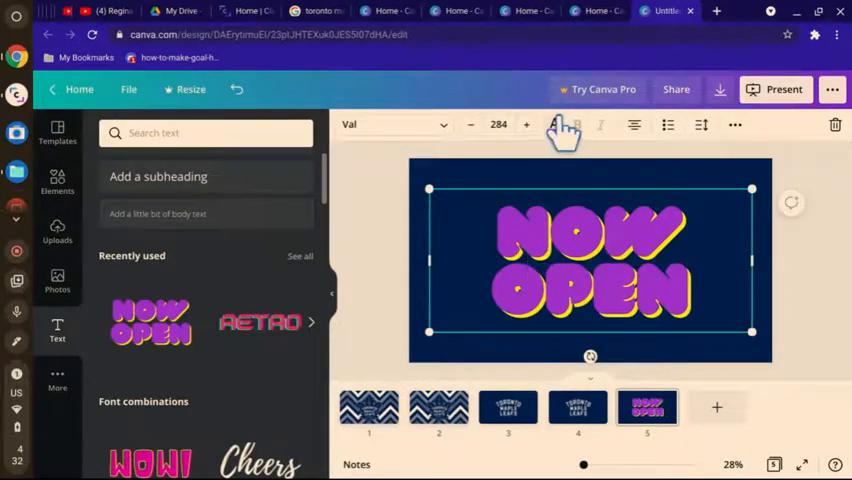
pyautogui.click(555, 124)
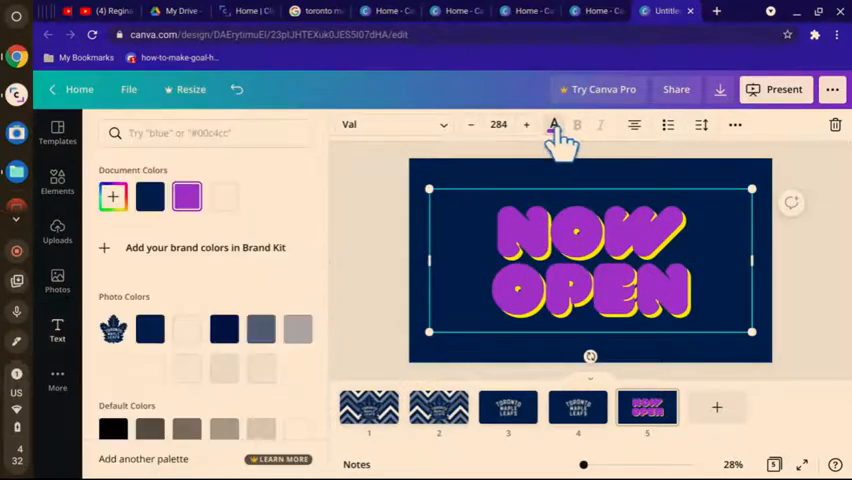
pyautogui.click(187, 329)
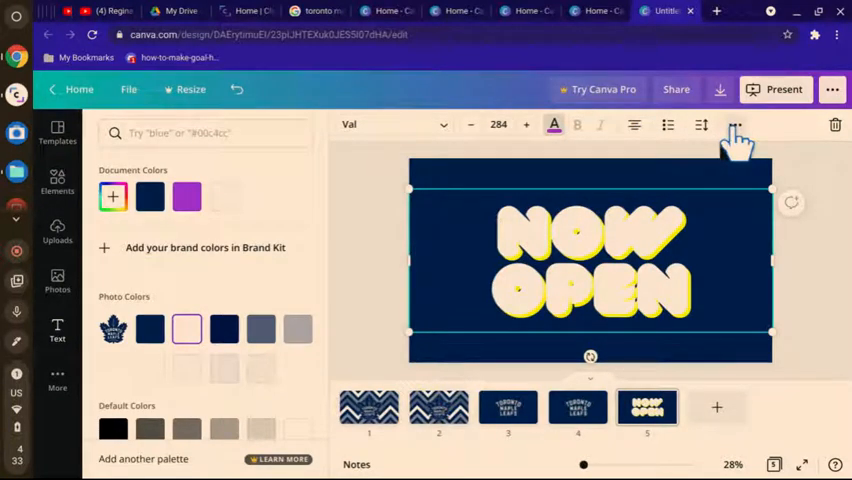
# Step: Clear NOW OPEN's current effect style and apply the Shadow effect instead
pyautogui.click(736, 130)
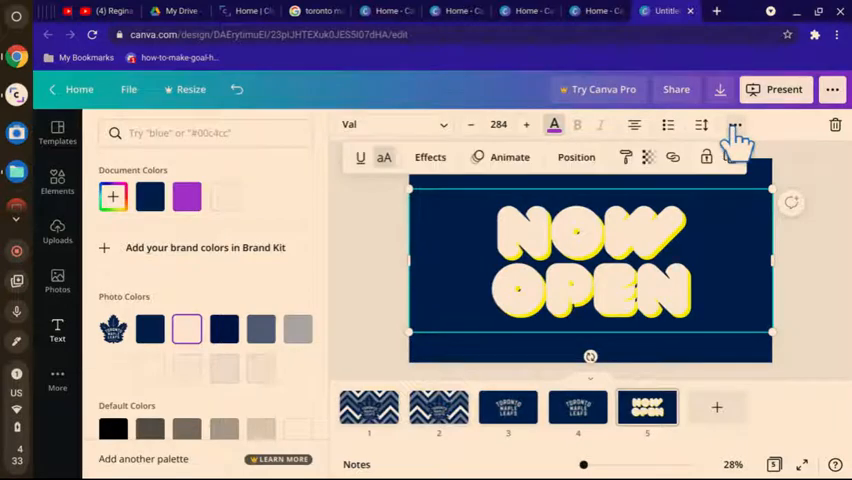
pyautogui.click(430, 157)
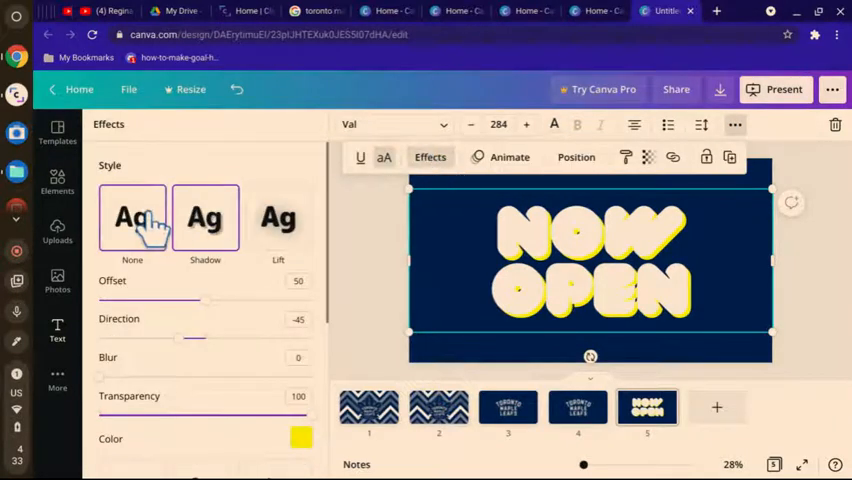
pyautogui.click(205, 218)
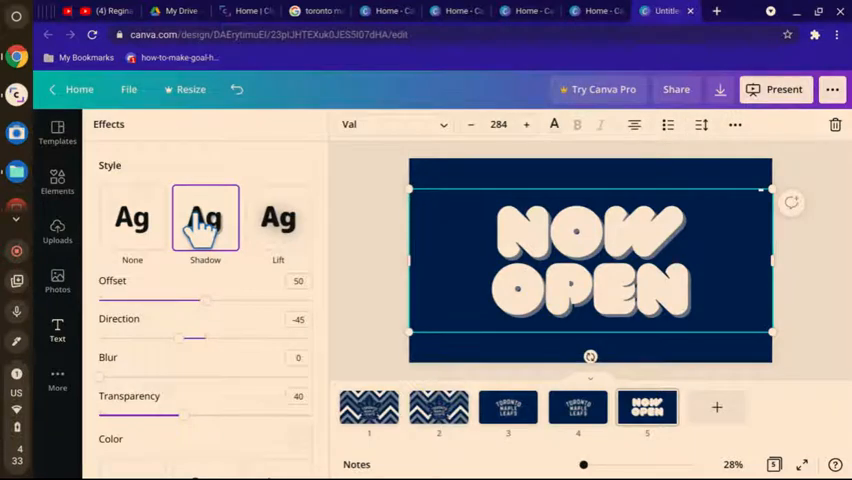
pyautogui.click(390, 124)
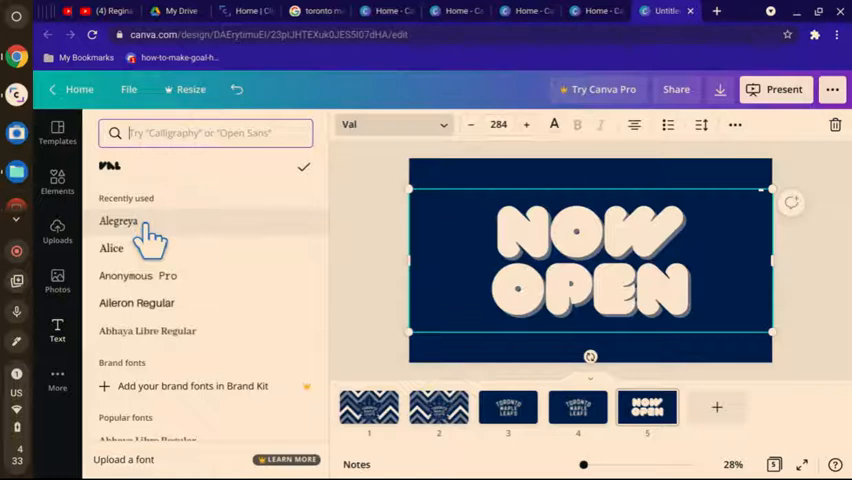
# Step: Switch the NOW OPEN font from Val to Alegreya
pyautogui.click(118, 221)
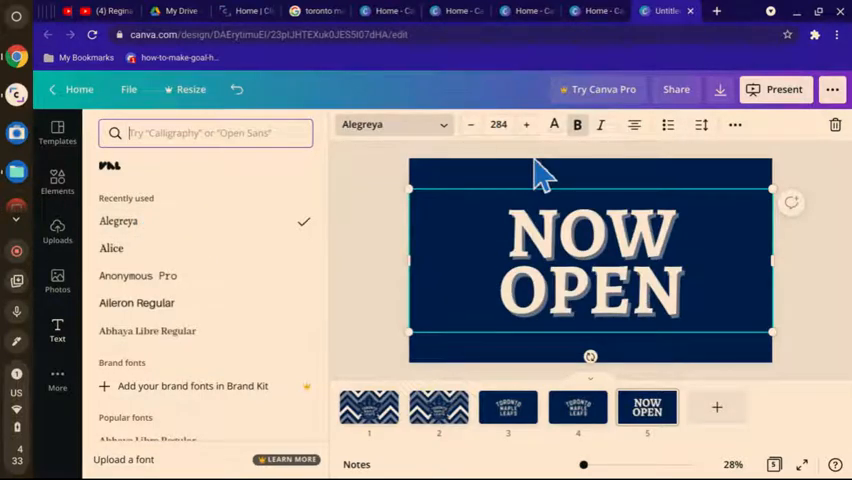
pyautogui.moveTo(510, 240)
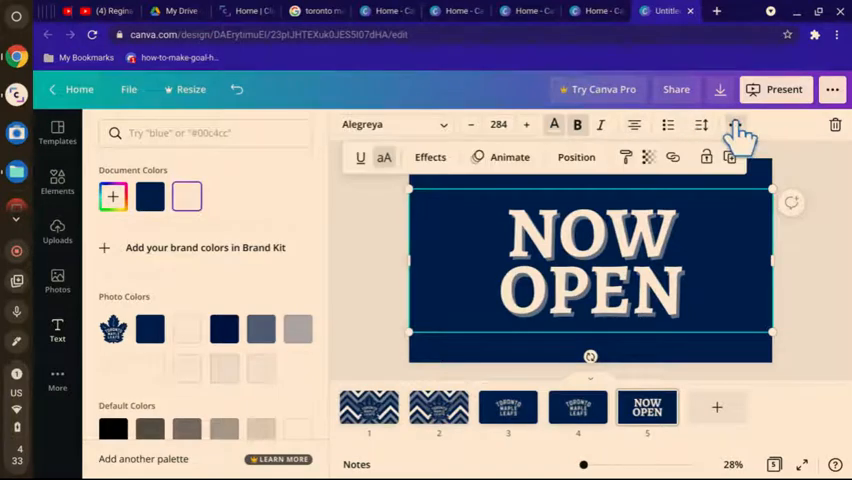
pyautogui.moveTo(415, 165)
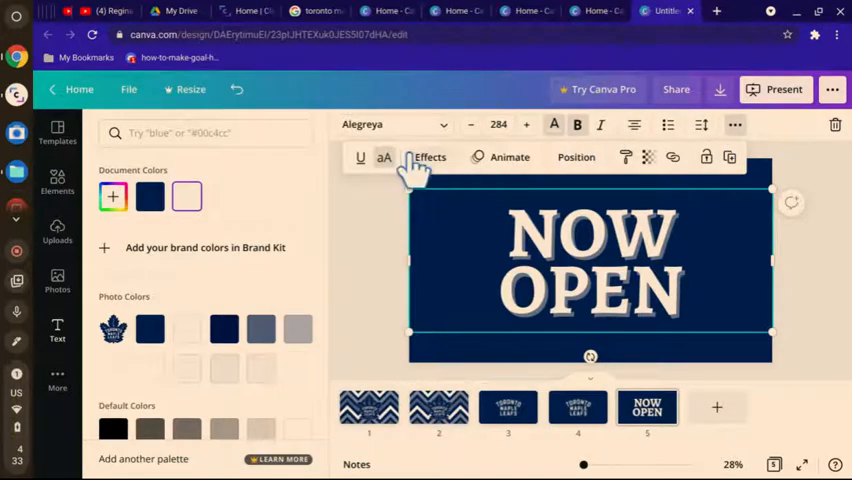
# Step: Set the NOW OPEN shadow offset to 70 with a document colour
pyautogui.click(429, 157)
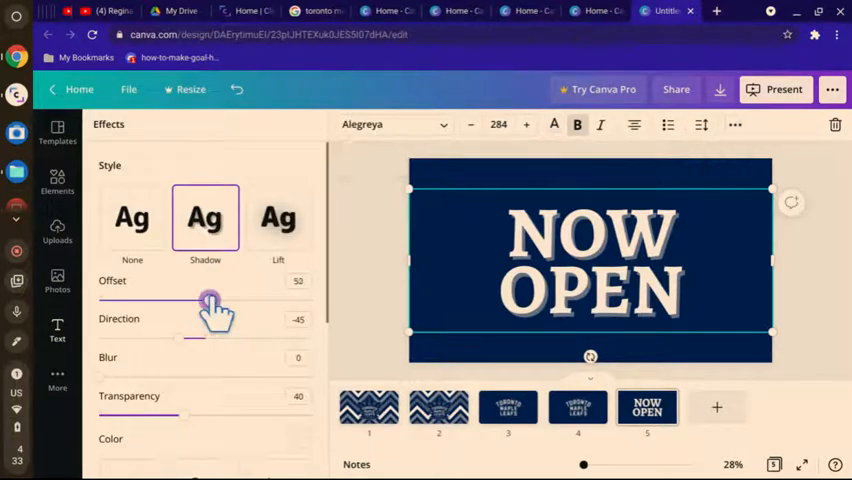
pyautogui.moveTo(210, 303); pyautogui.dragTo(248, 303)
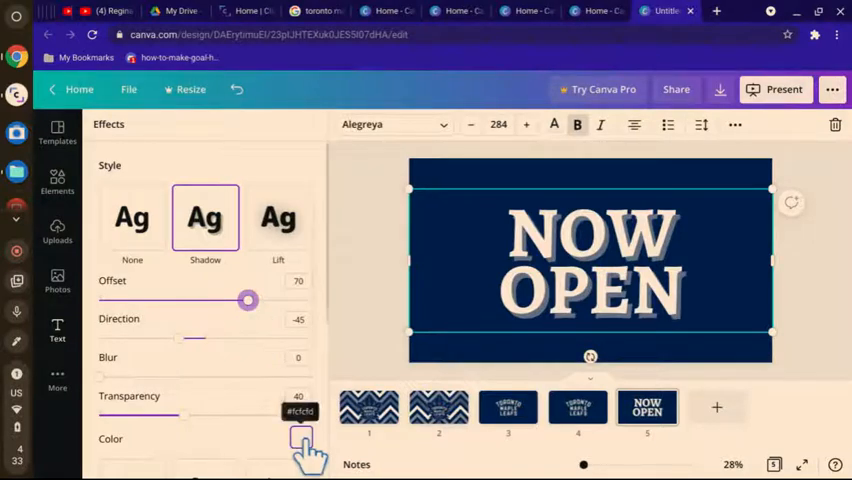
pyautogui.click(301, 438)
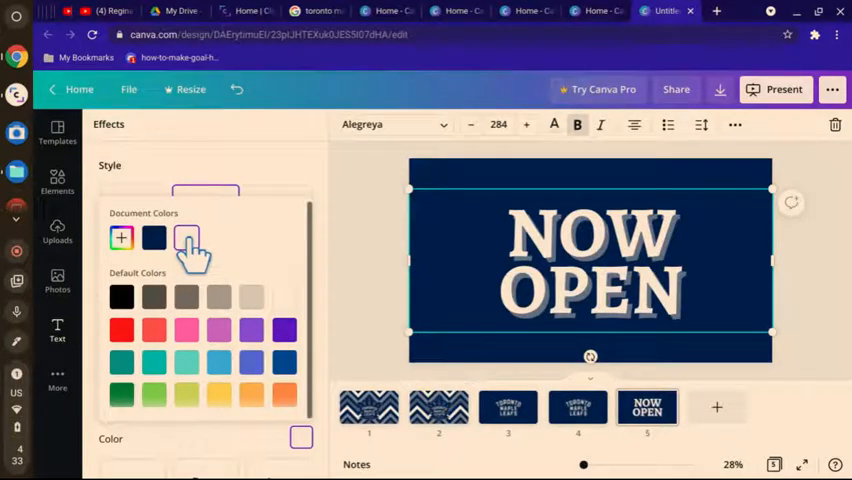
pyautogui.moveTo(535, 255)
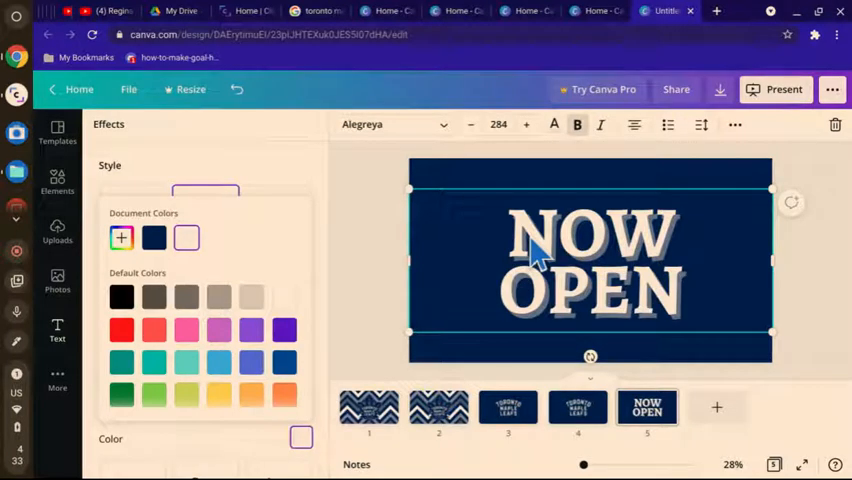
pyautogui.moveTo(362, 290)
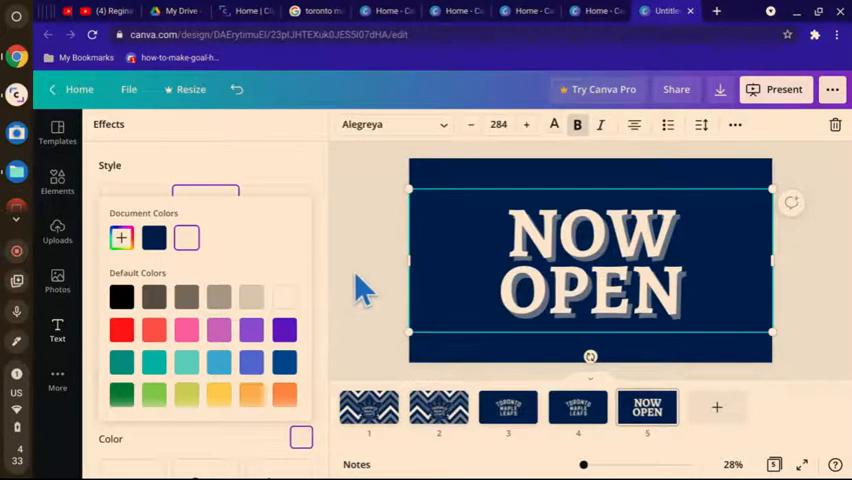
pyautogui.click(57, 330)
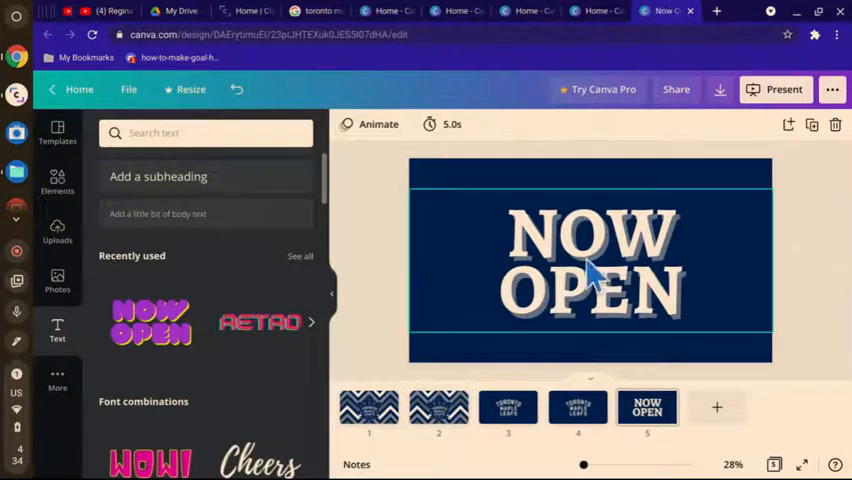
# Step: Replace NOW OPEN with GOAL, enlarged to 328 and centred on slide 5
pyautogui.click(590, 260)
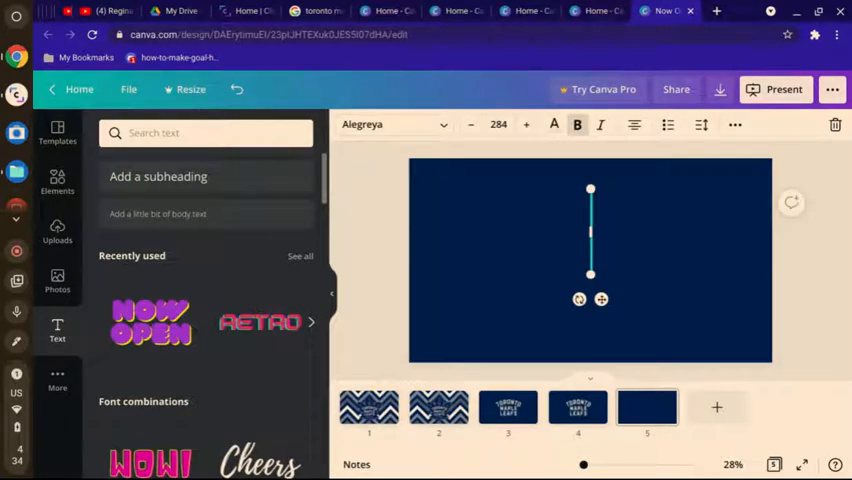
pyautogui.write('GOAL')
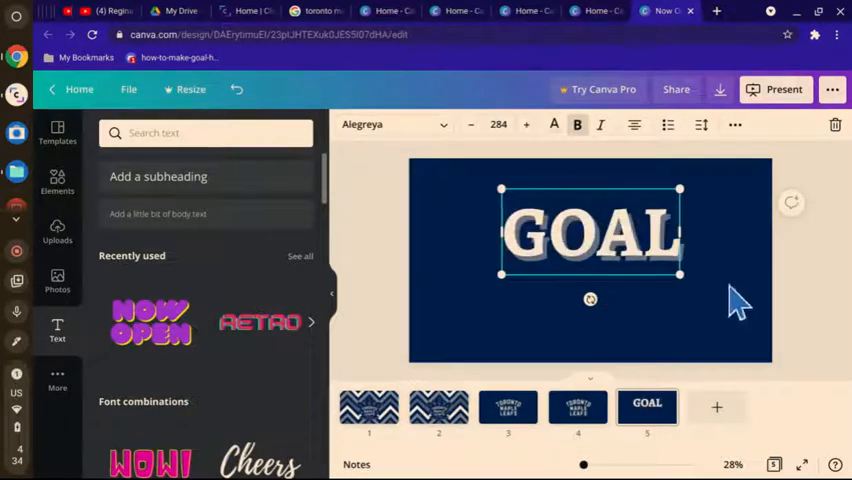
pyautogui.moveTo(610, 215)
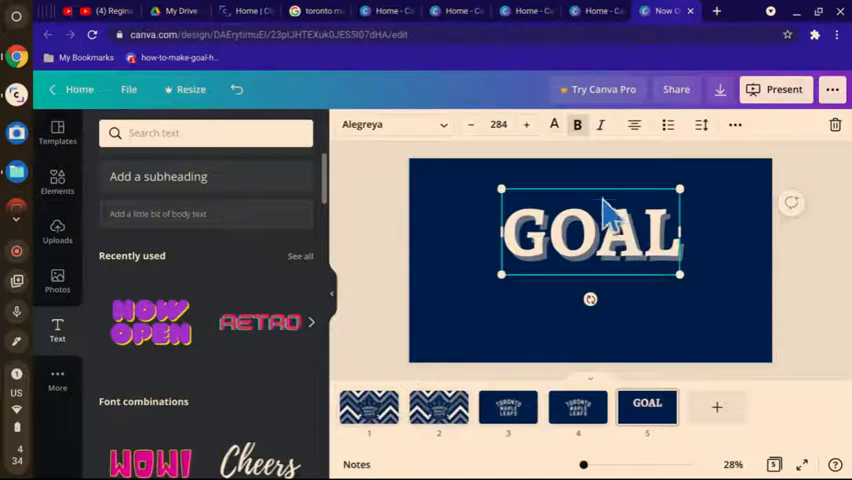
pyautogui.moveTo(595, 195)
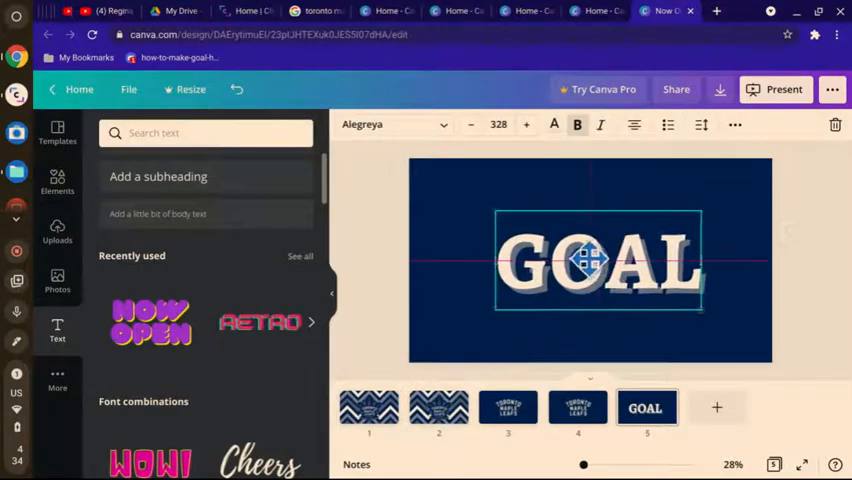
pyautogui.click(590, 262)
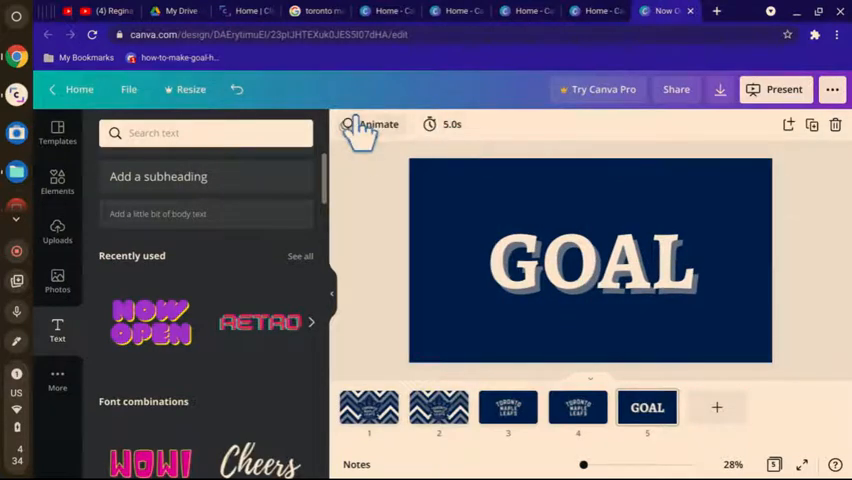
# Step: Preview Burst, then apply the Skate text animation to GOAL
pyautogui.click(378, 124)
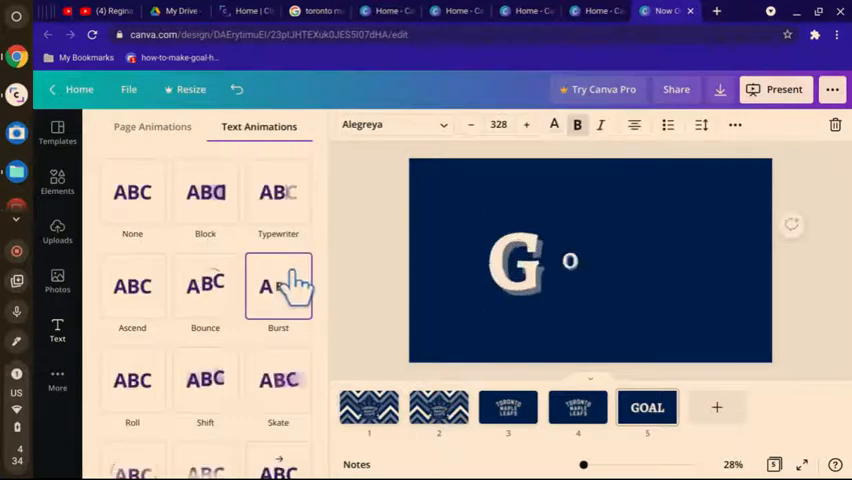
pyautogui.click(278, 380)
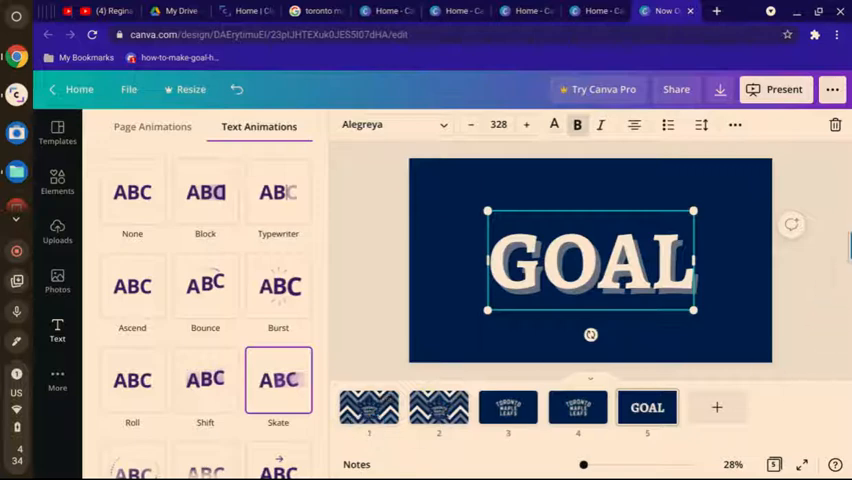
pyautogui.moveTo(737, 118)
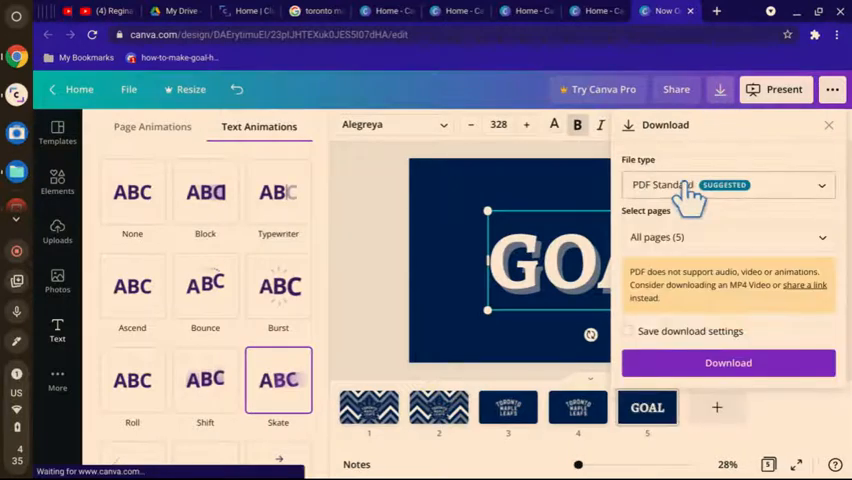
# Step: Download all five pages of the design as a GIF file
pyautogui.click(727, 184)
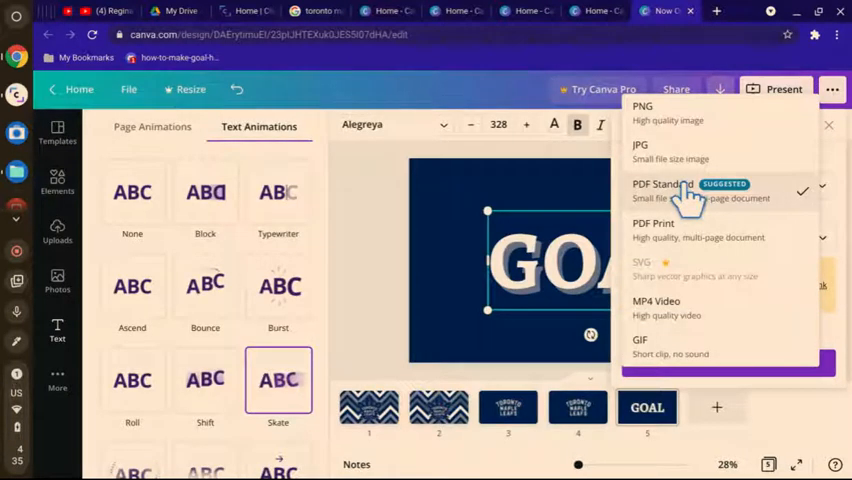
pyautogui.moveTo(672, 355)
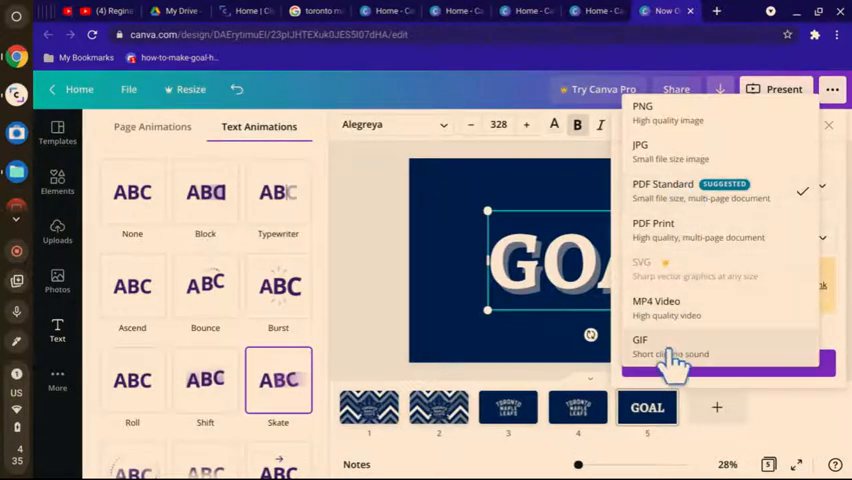
pyautogui.click(640, 345)
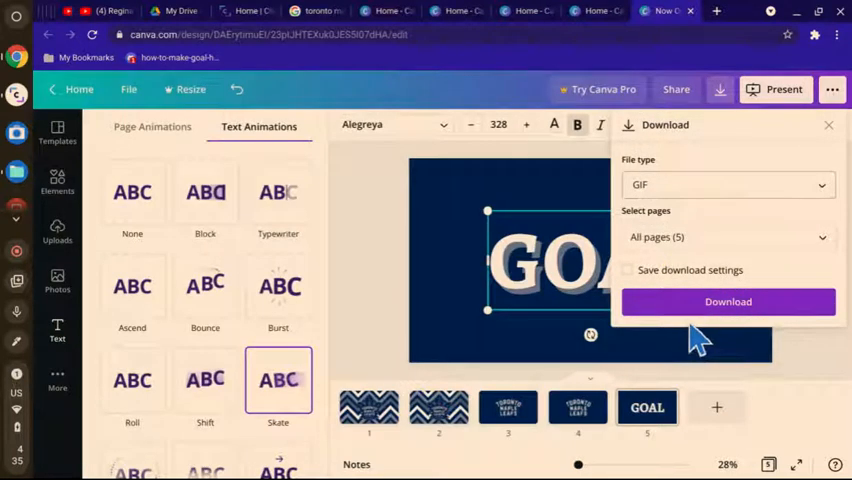
pyautogui.click(728, 301)
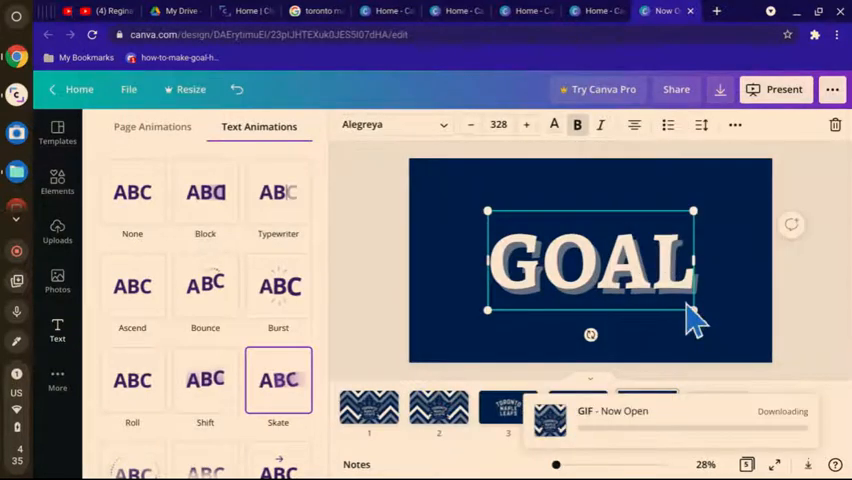